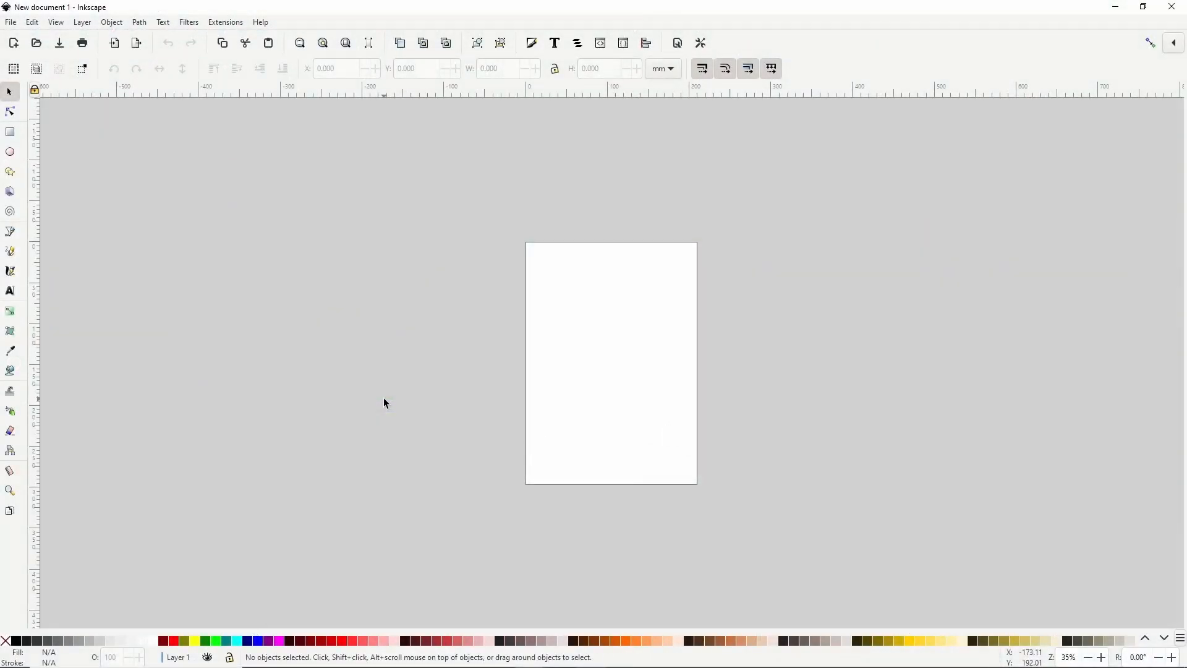
mouse_move(571, 311)
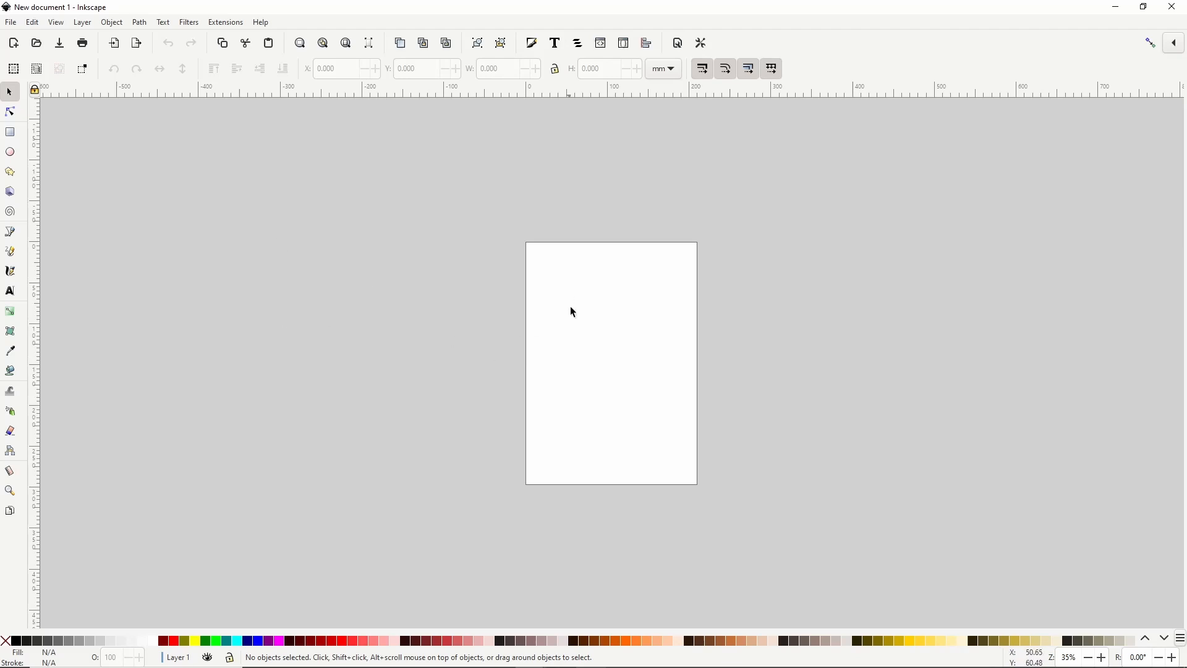
mouse_move(552, 354)
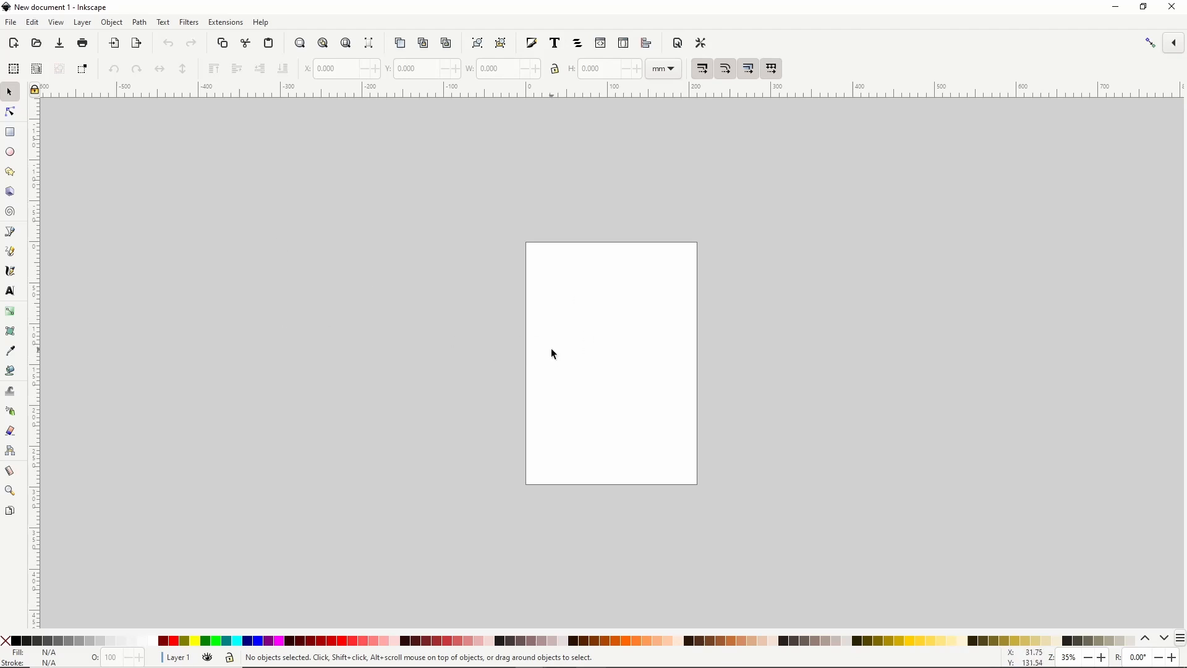
mouse_move(288, 353)
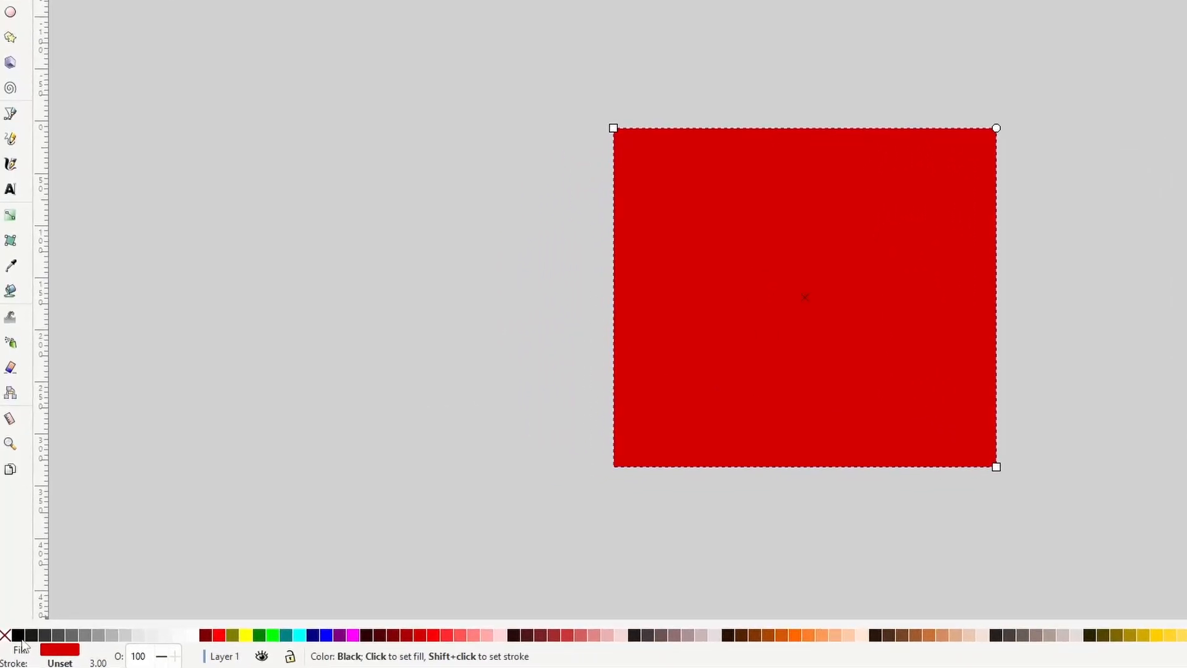
Fill the large square beside the page with solid black.
left_click(10, 634)
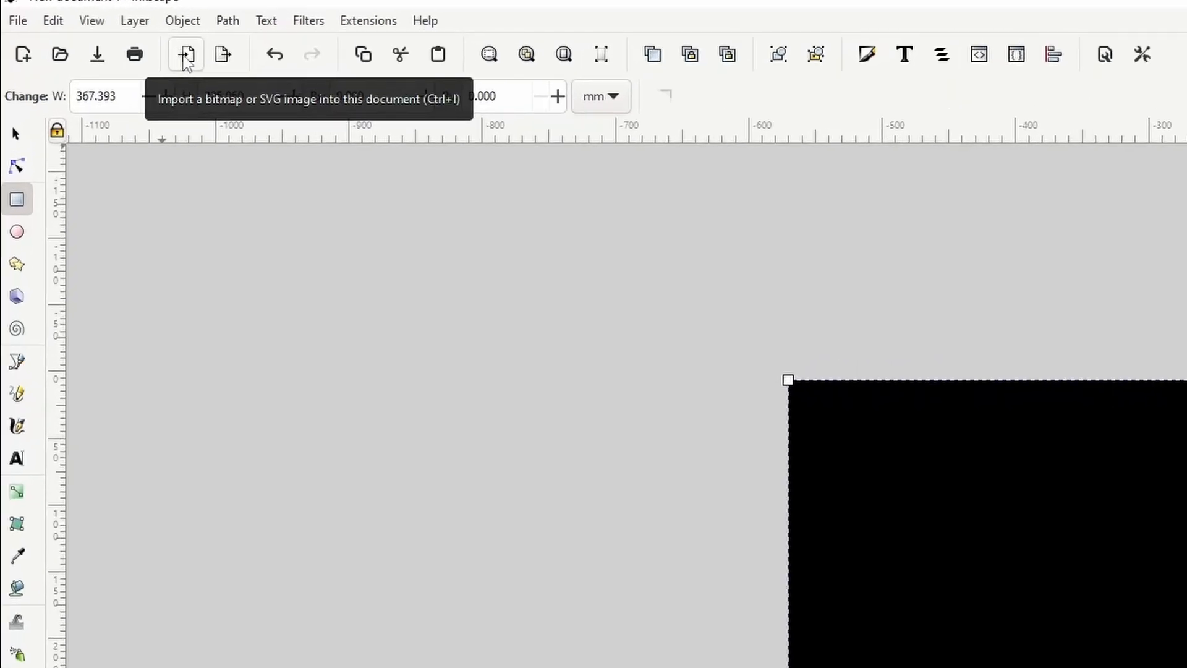
Import palm.jpg from the YouTube folder, reaching the embed import options.
left_click(185, 54)
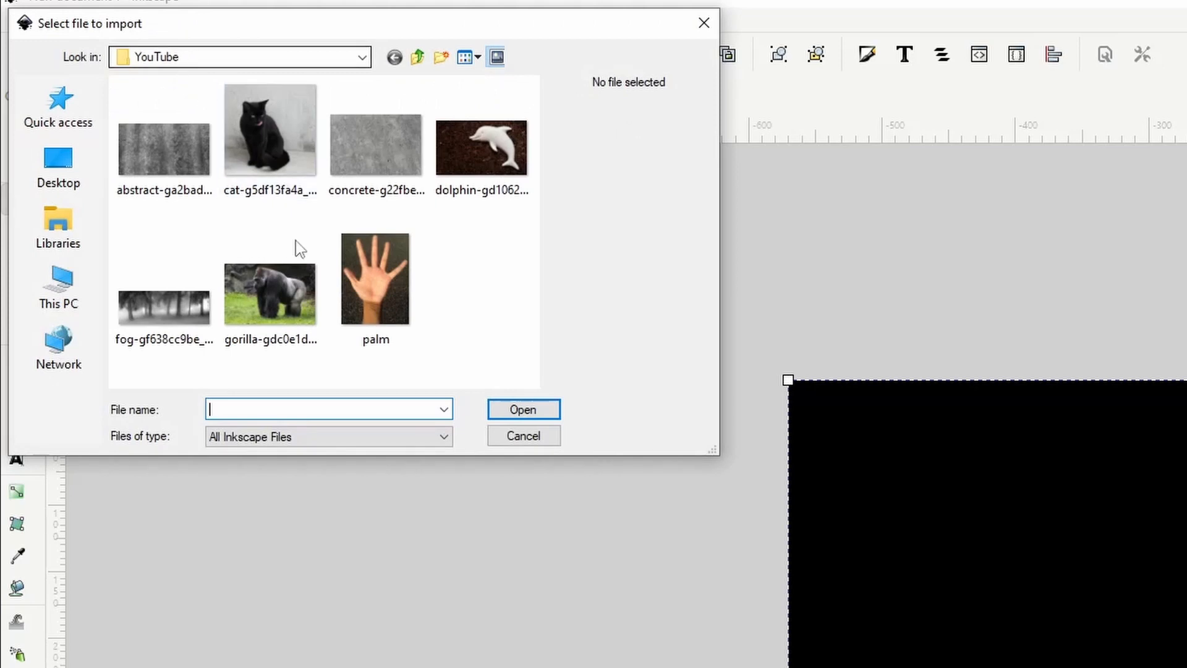
left_click(374, 277)
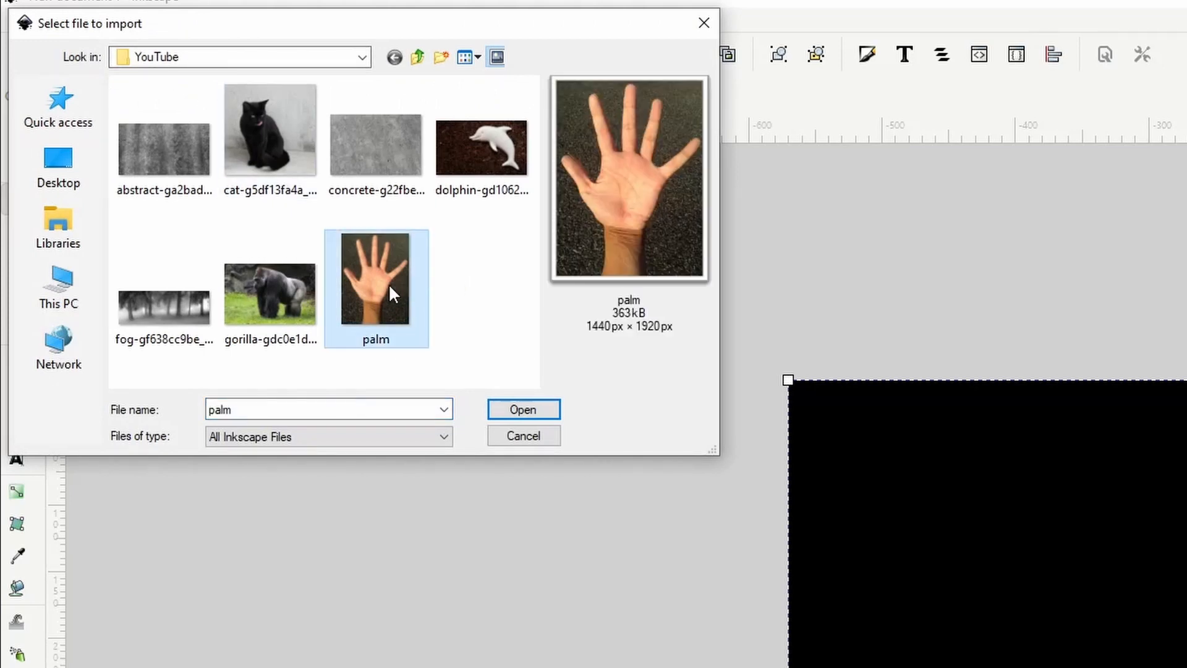
mouse_move(376, 284)
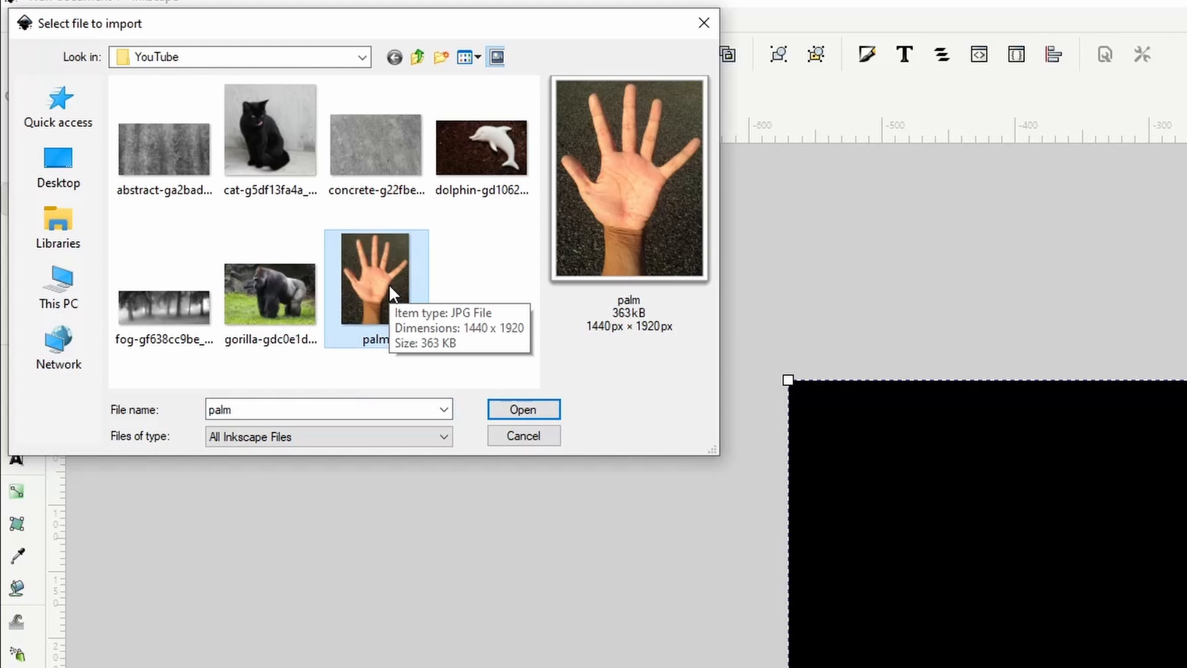
mouse_move(439, 274)
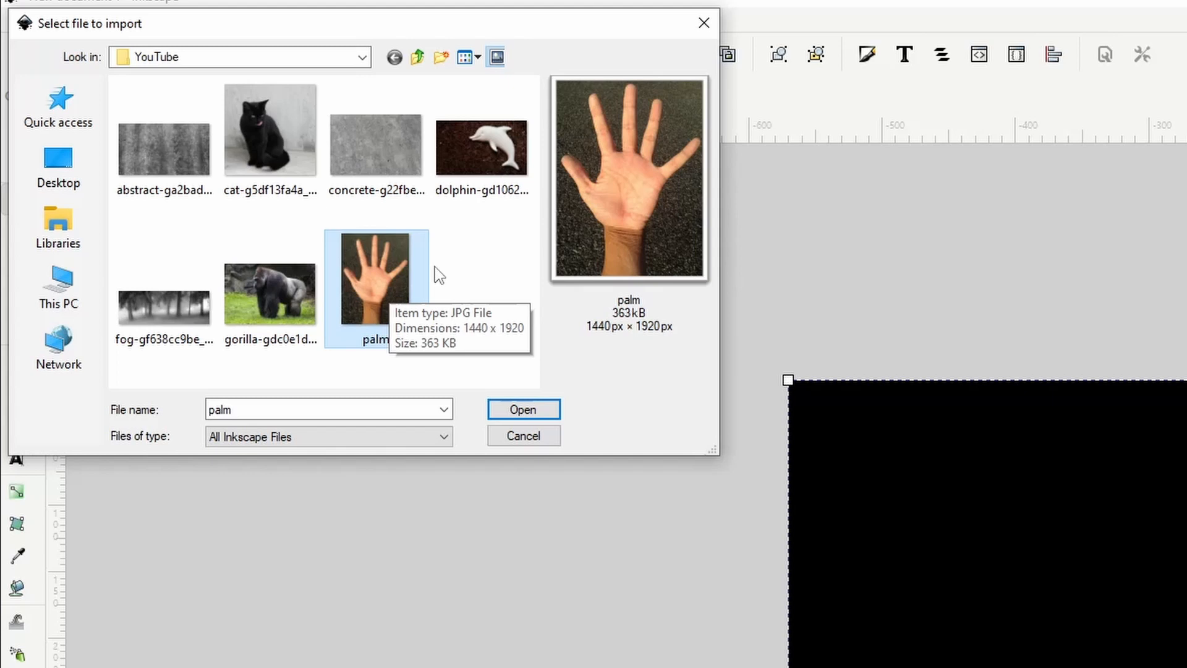
mouse_move(578, 111)
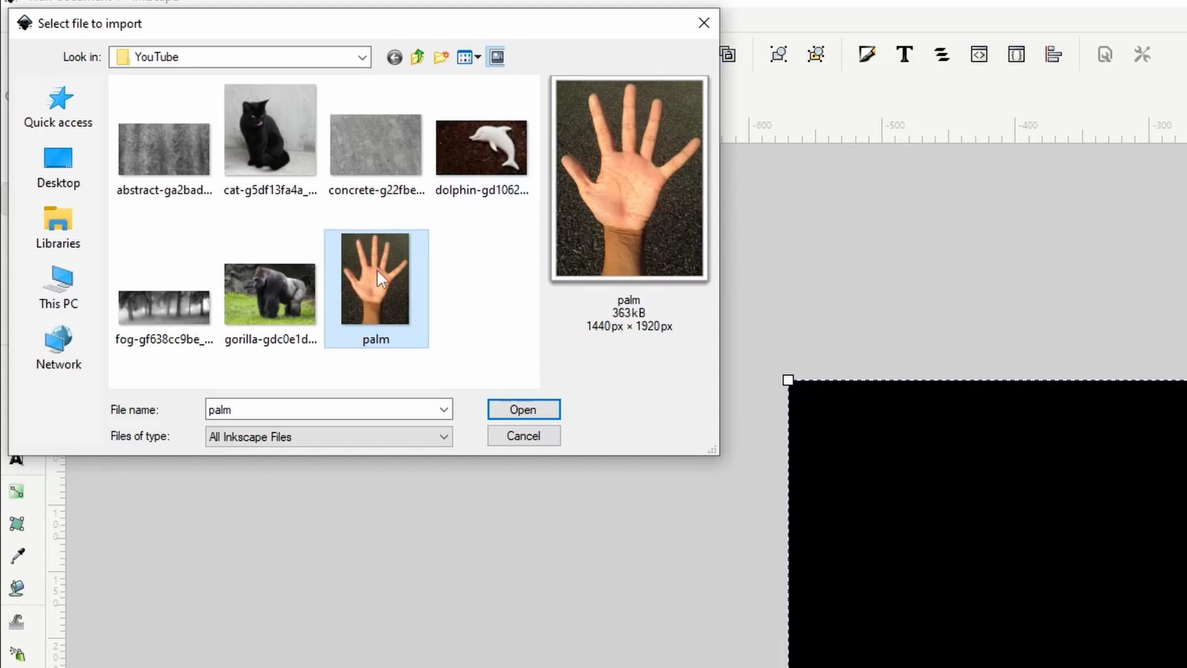
left_click(522, 409)
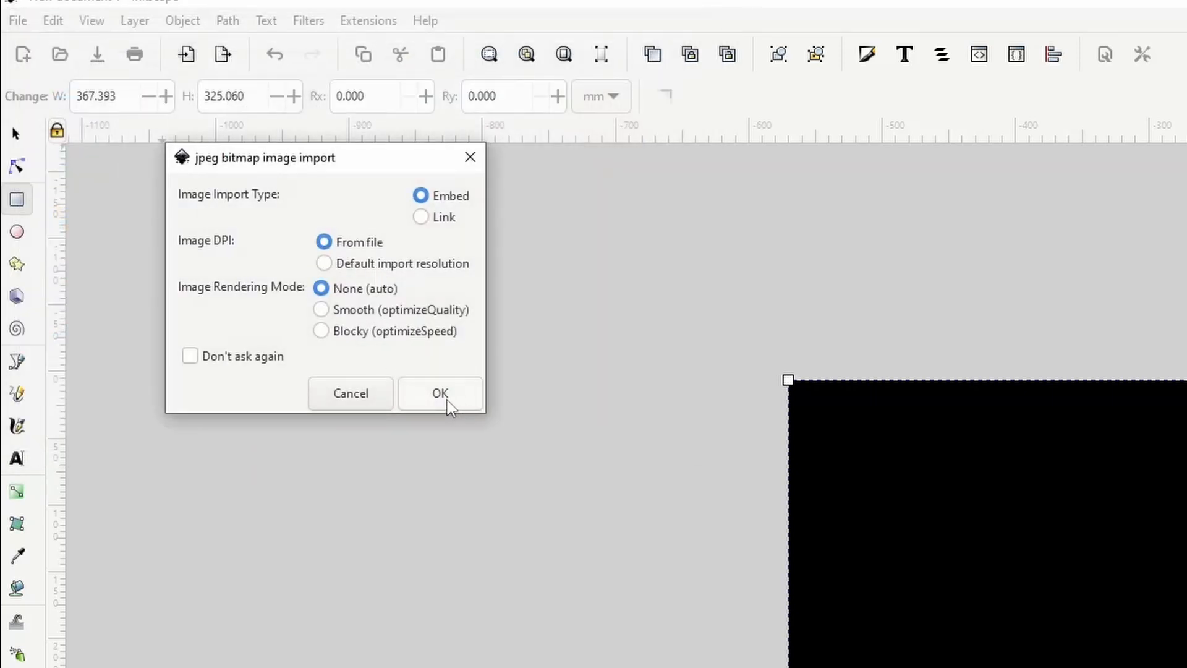
Embed the palm photo and scale it to about 184 by 246 mm.
left_click(440, 393)
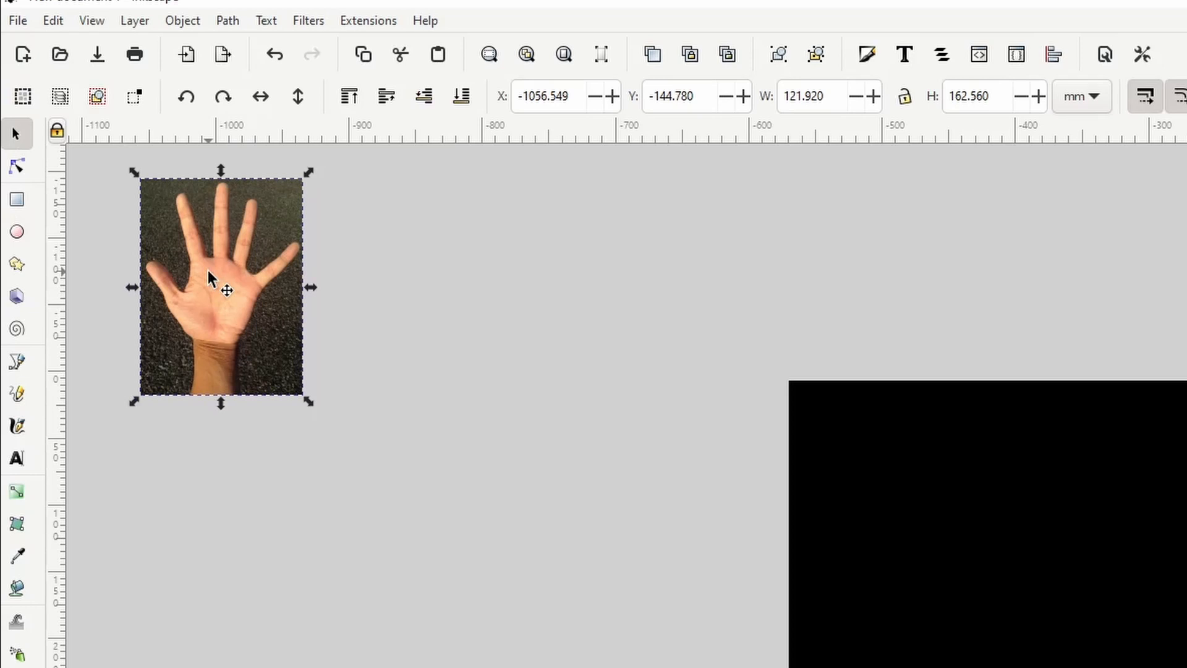
mouse_move(313, 404)
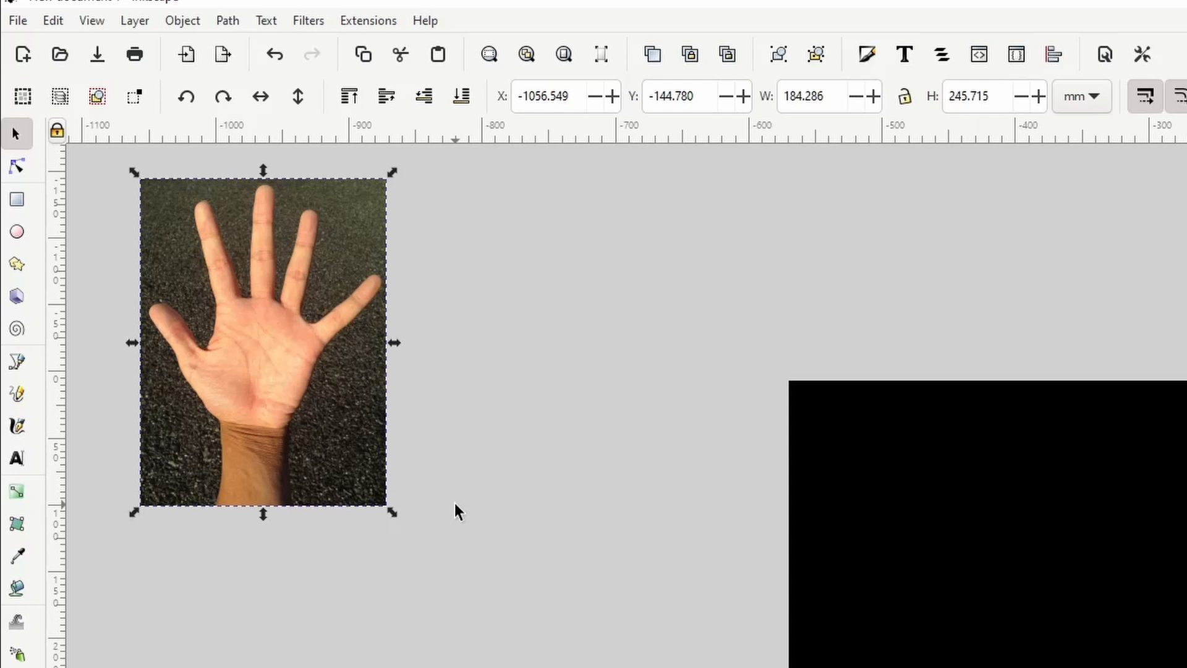
Open Trace Bitmap for the palm photo from its context menu.
right_click(295, 363)
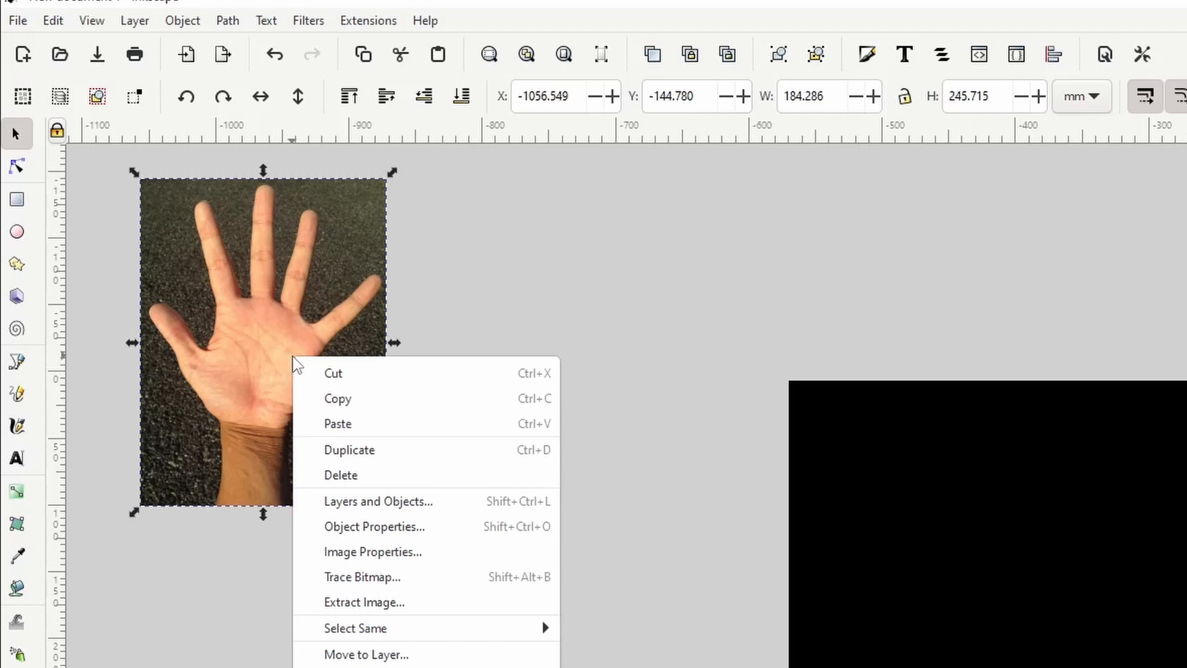
mouse_move(361, 577)
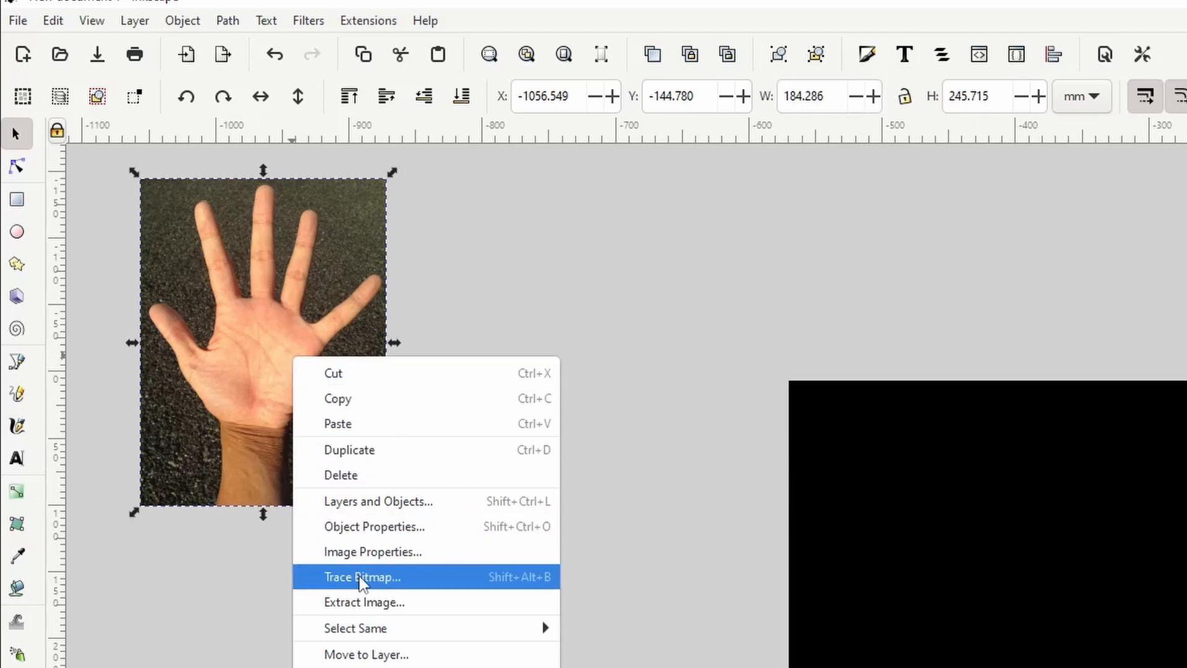
left_click(361, 576)
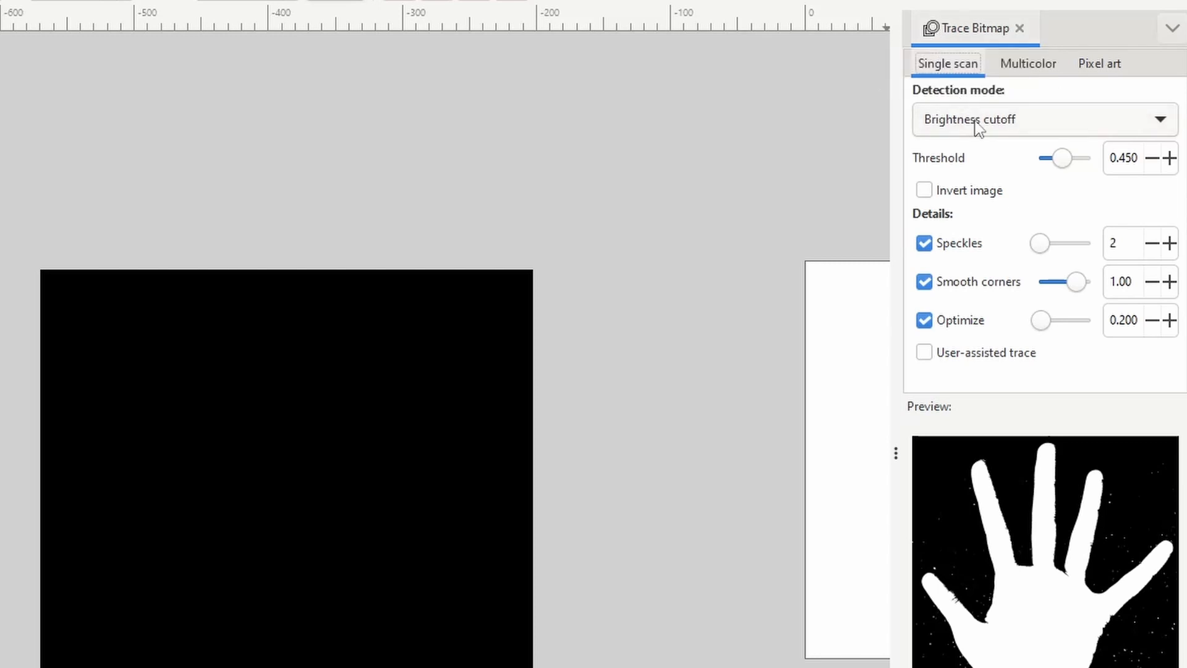
scroll("down", 3)
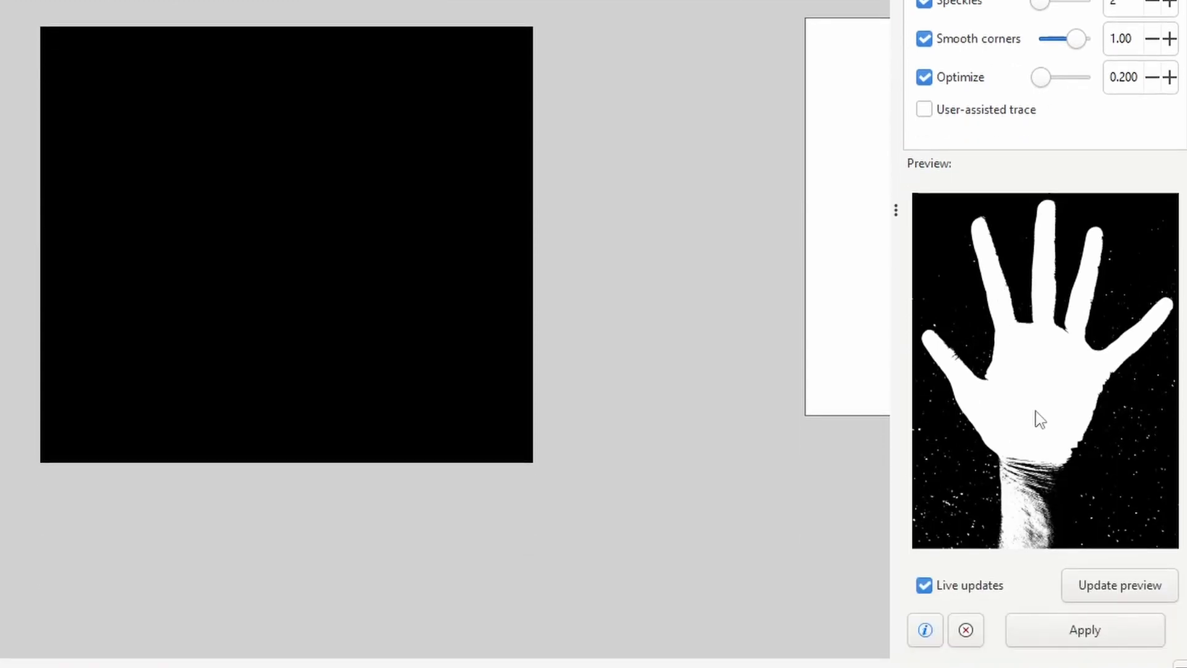
mouse_move(1026, 330)
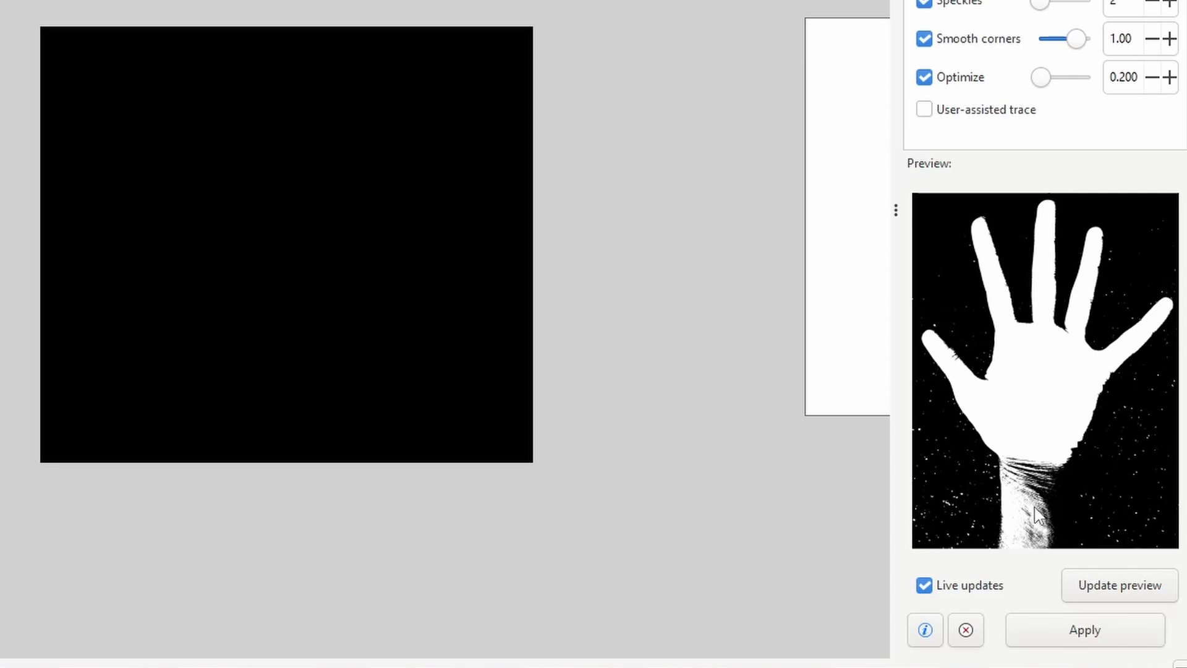
mouse_move(1052, 381)
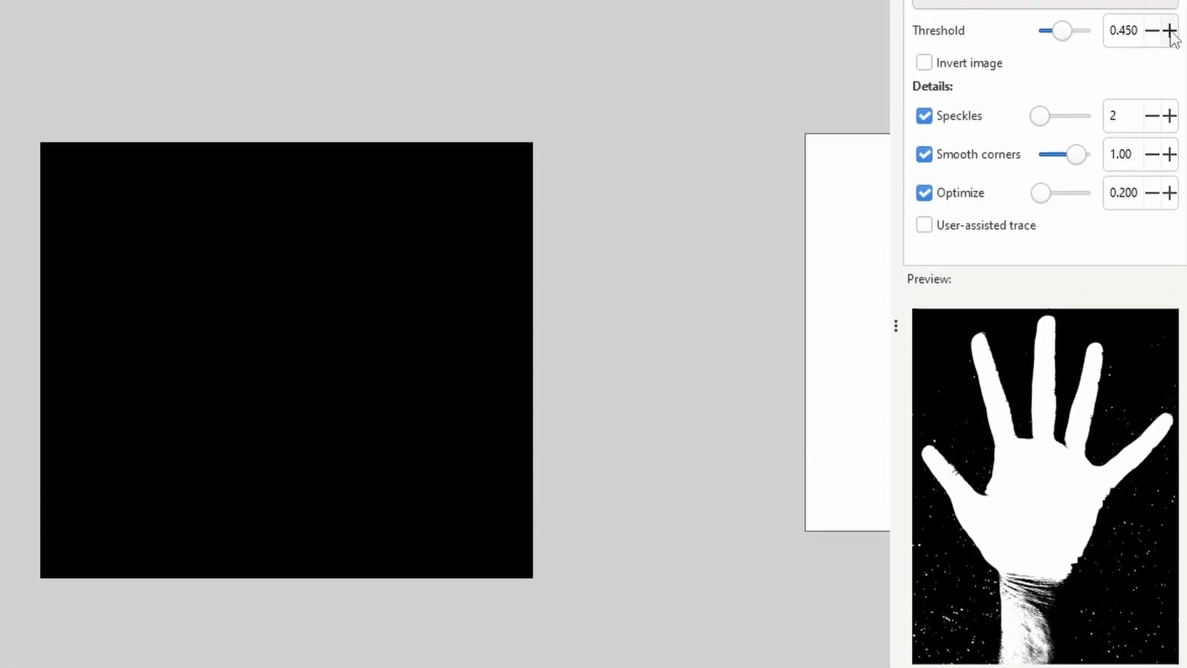
Increase the Single scan threshold to 0.650.
left_click(1170, 30)
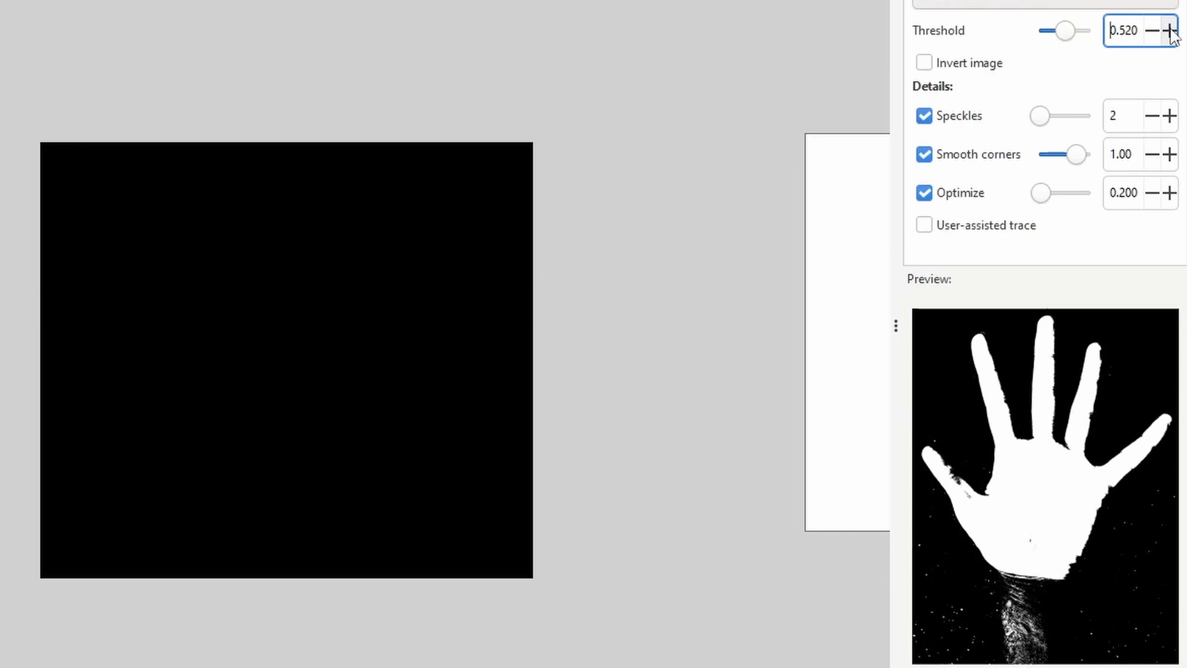
left_click(1173, 30)
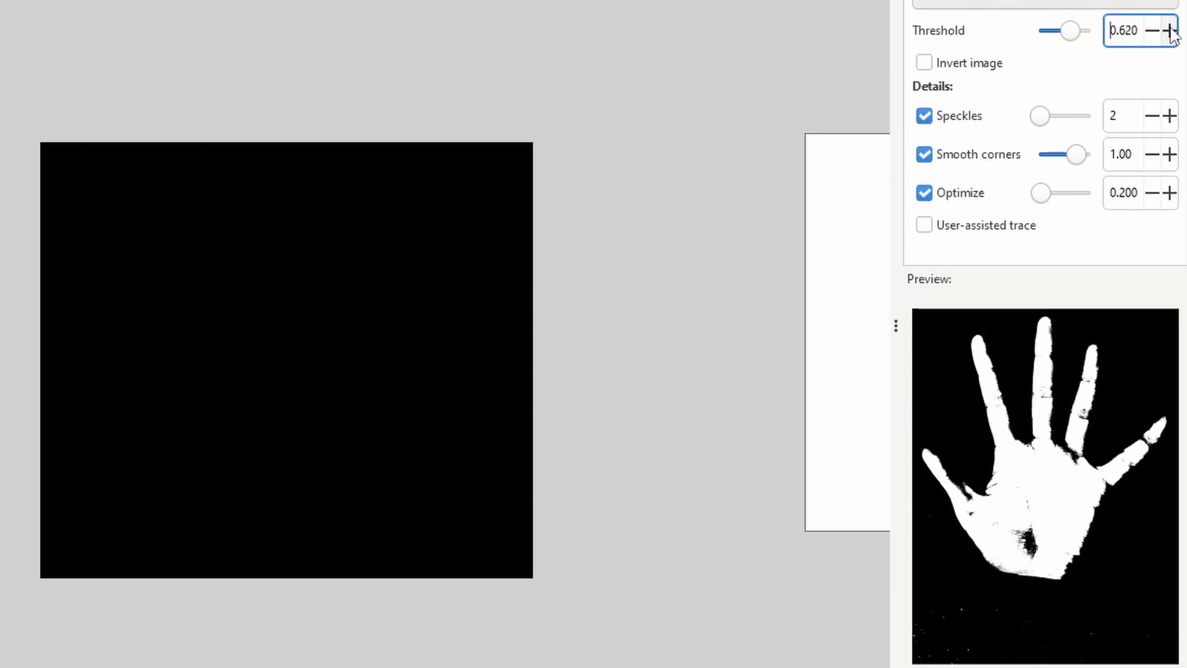
left_click(1172, 30)
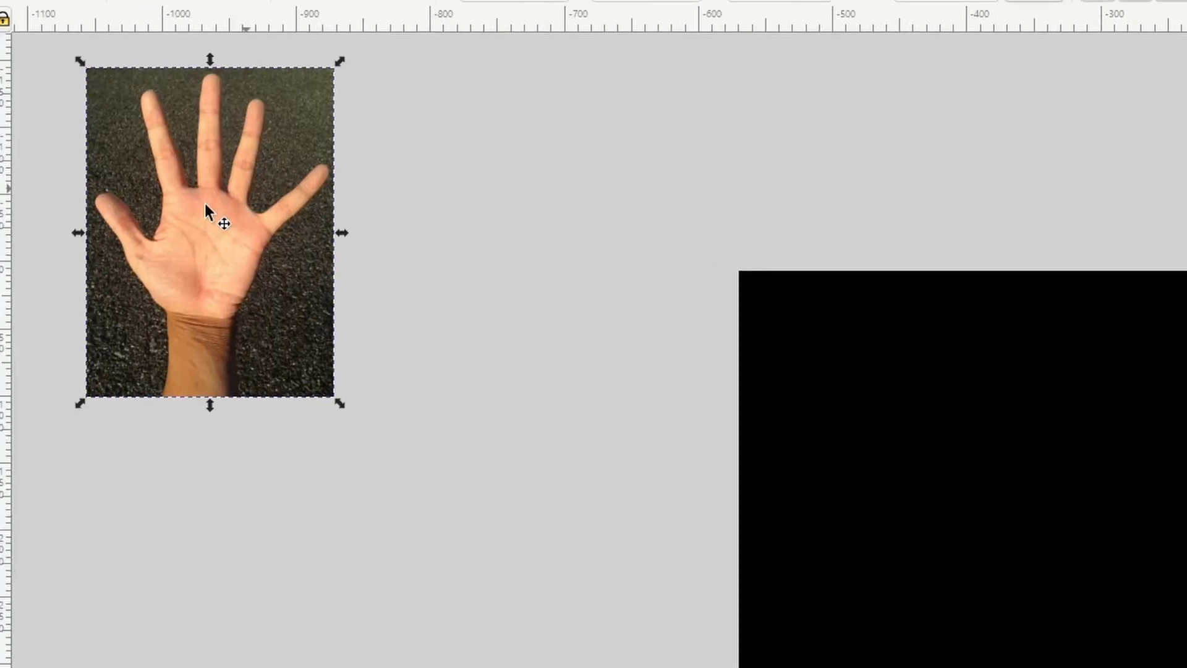
mouse_move(300, 299)
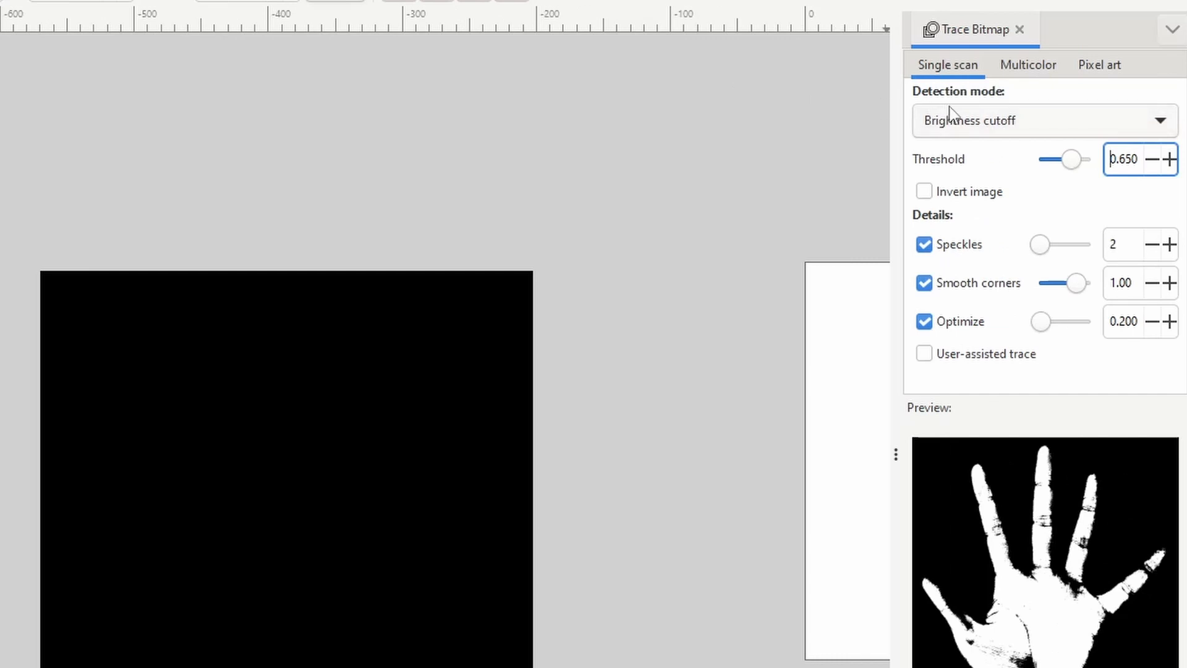
scroll("down", 3)
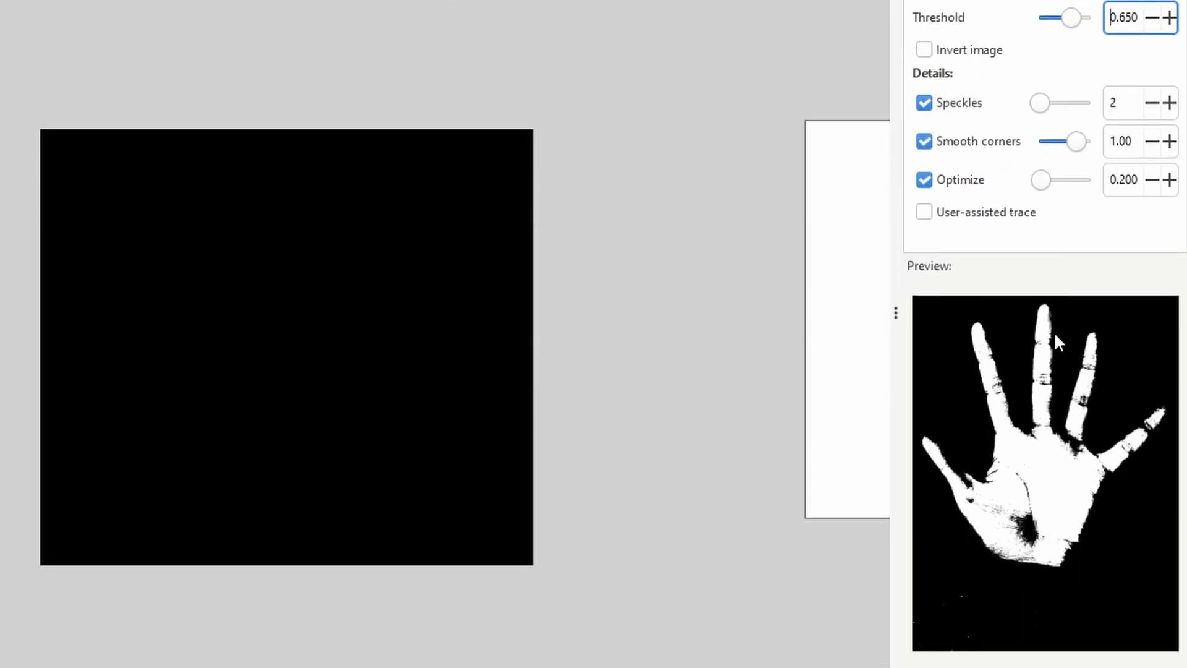
mouse_move(954, 435)
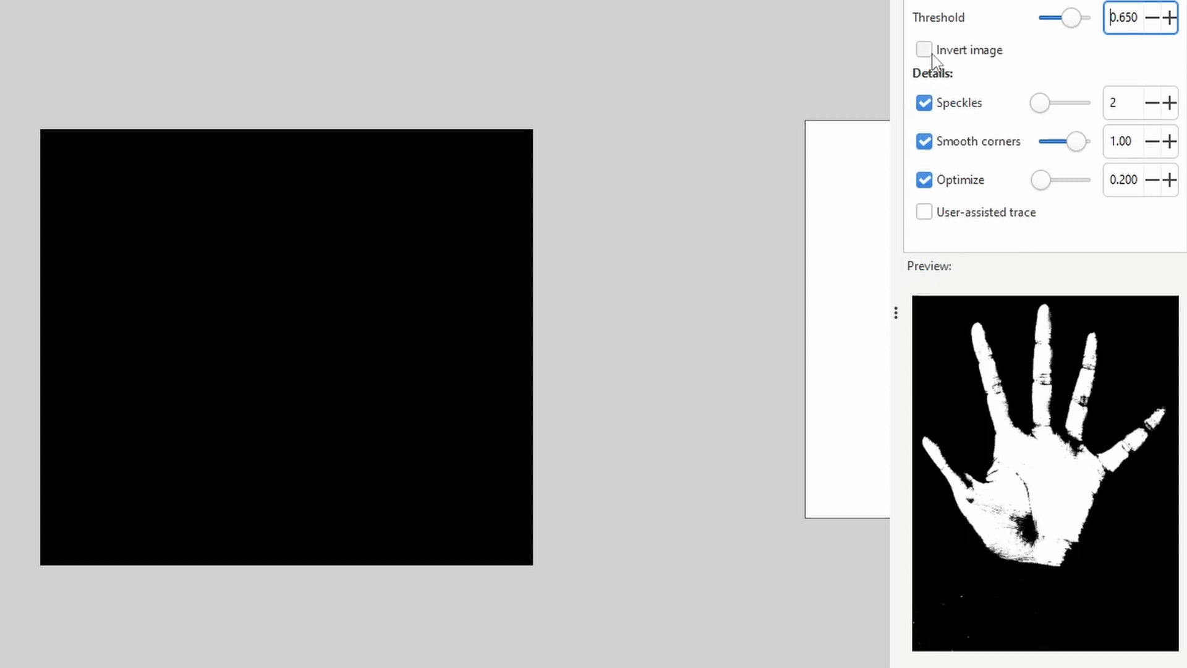
Apply an inverted trace, close Trace Bitmap, and select the black hand path.
left_click(924, 49)
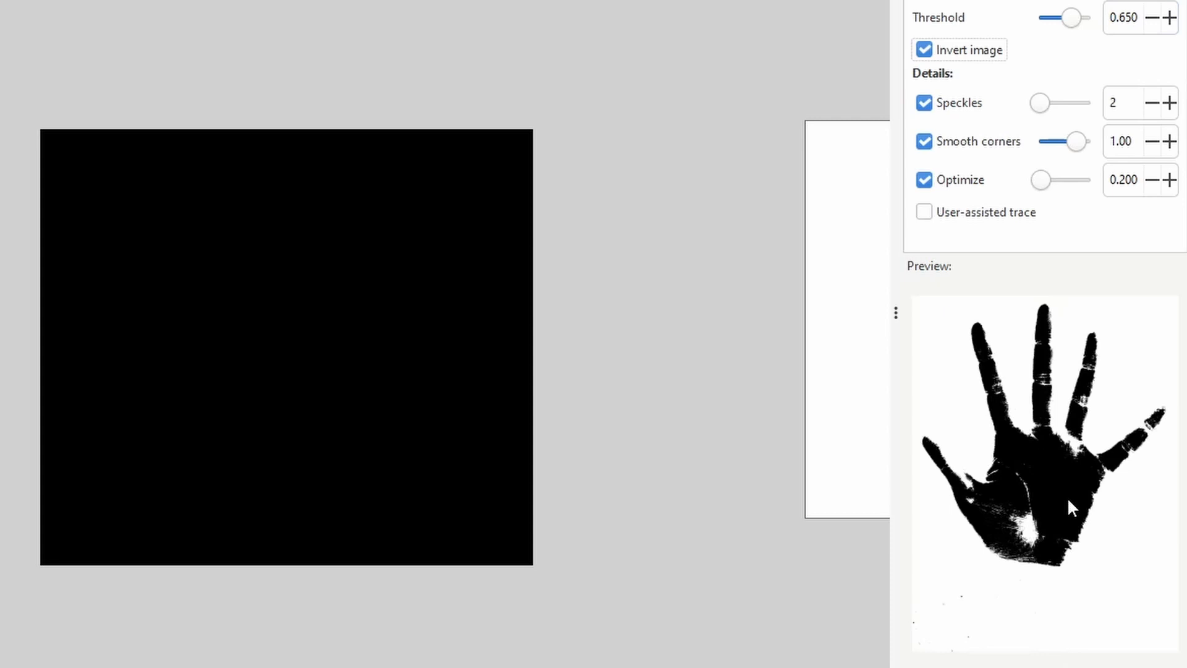
mouse_move(1039, 457)
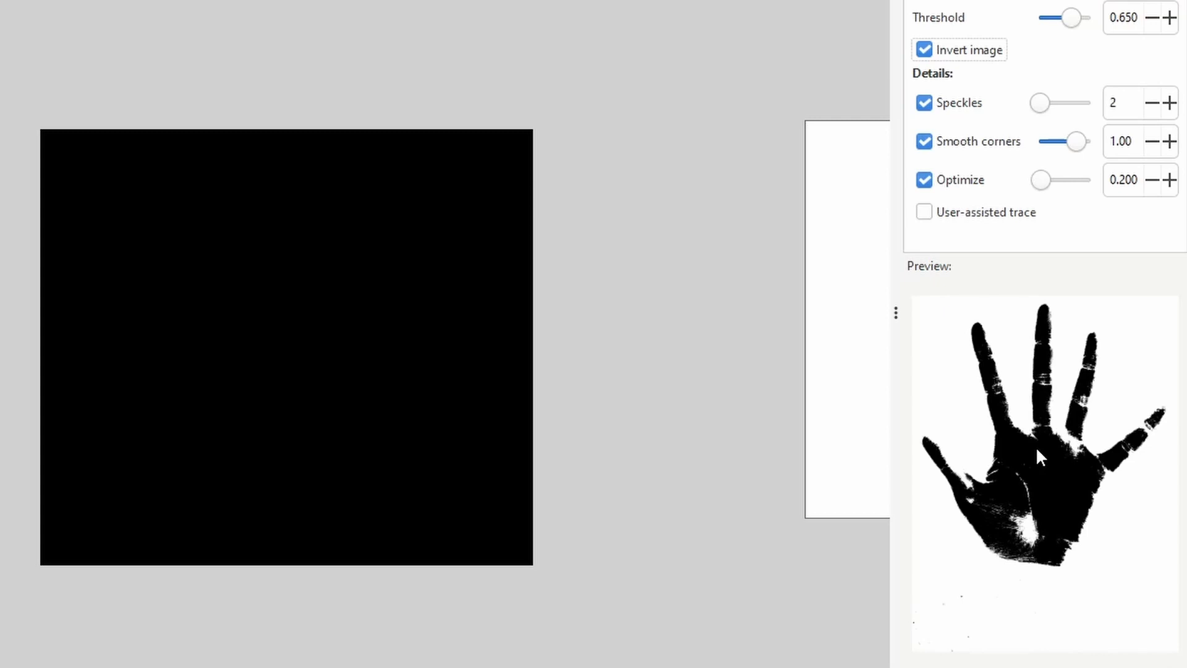
scroll("down", 3)
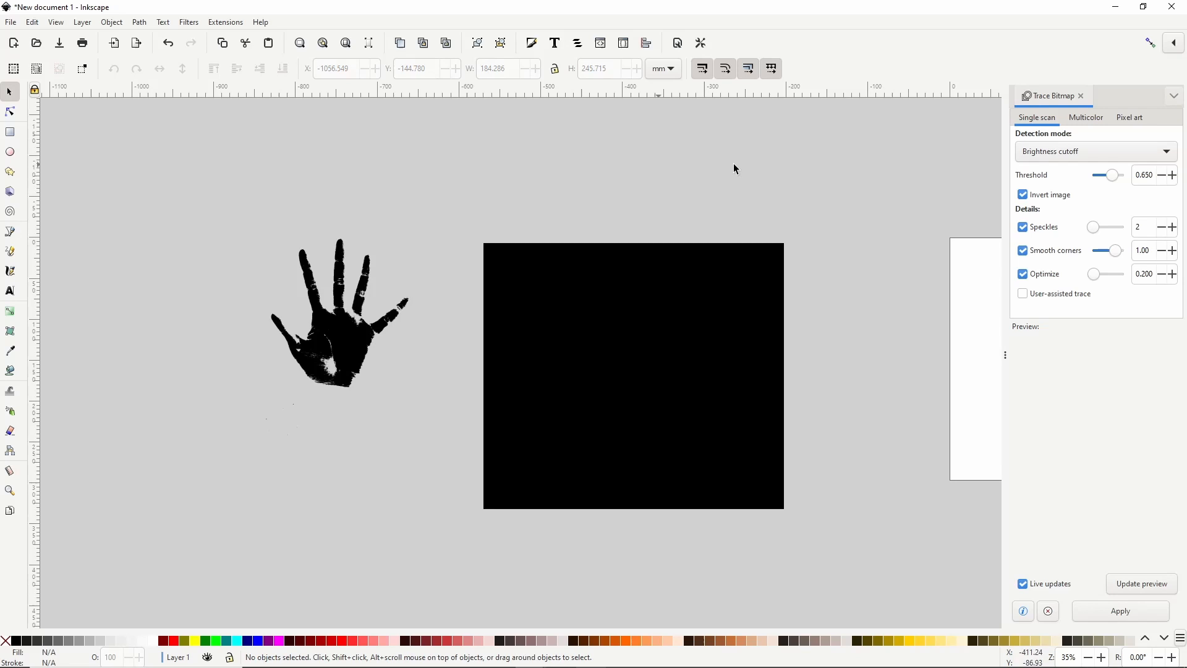
left_click(1081, 96)
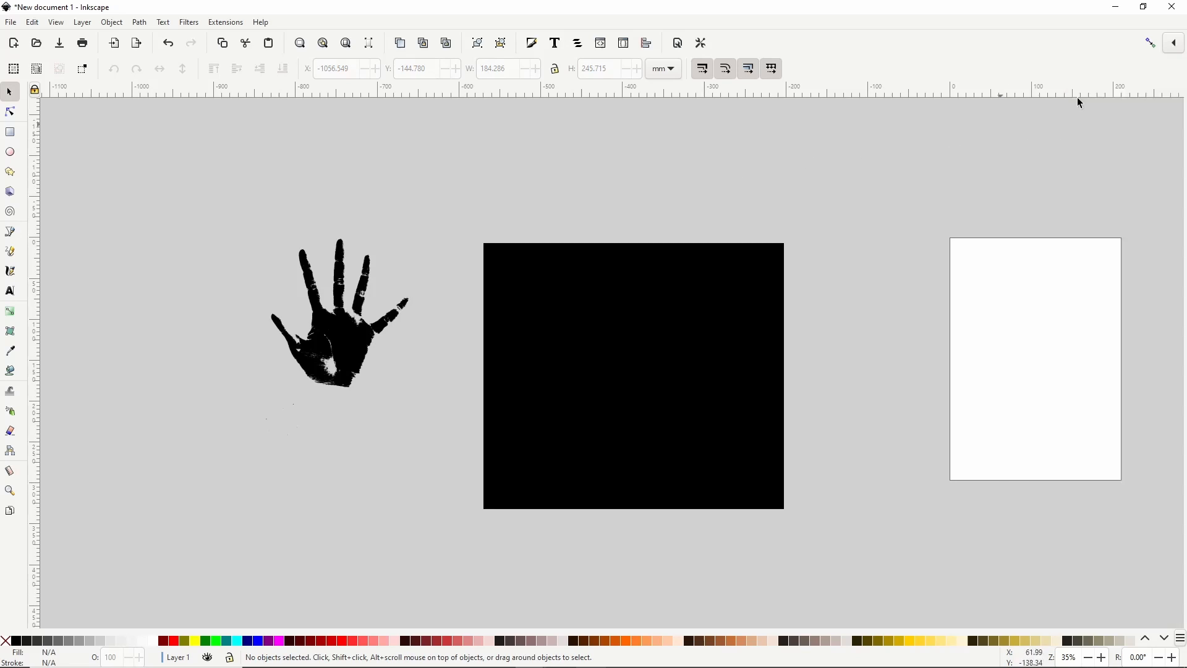
left_click(337, 337)
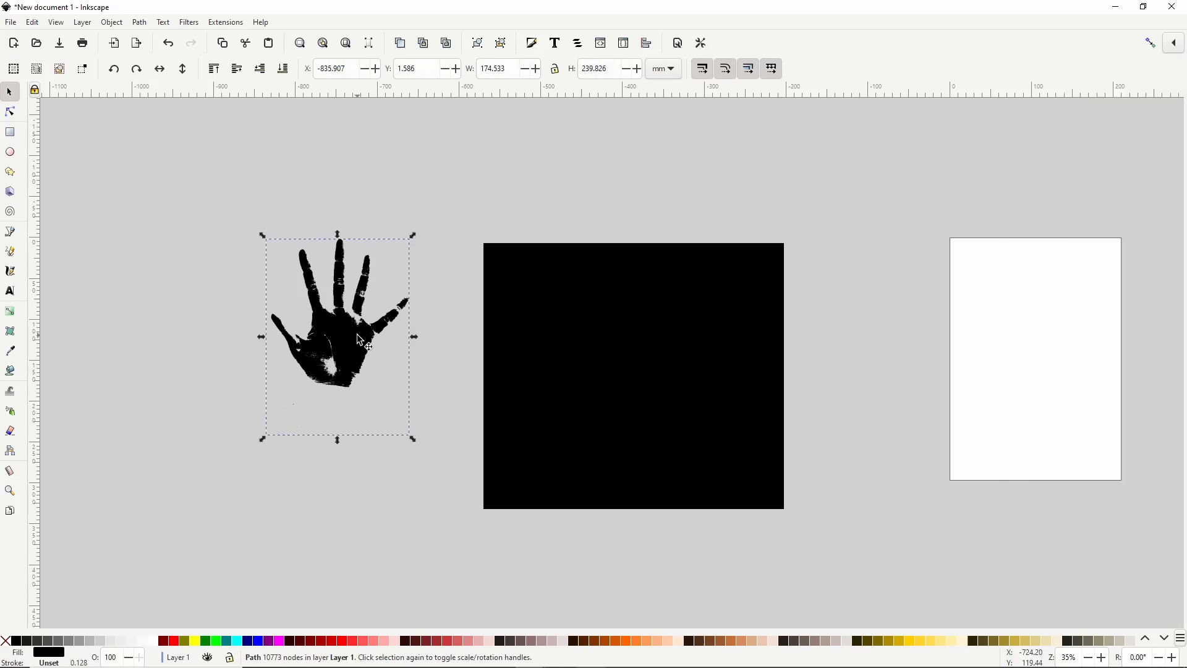
mouse_move(283, 397)
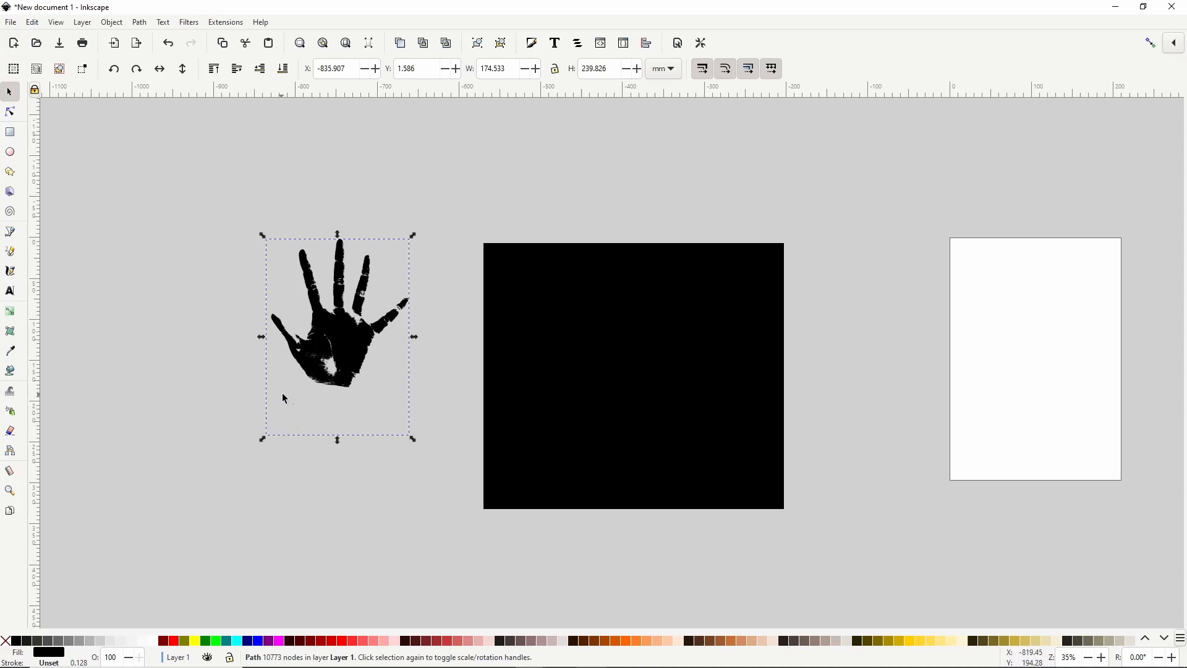
mouse_move(380, 420)
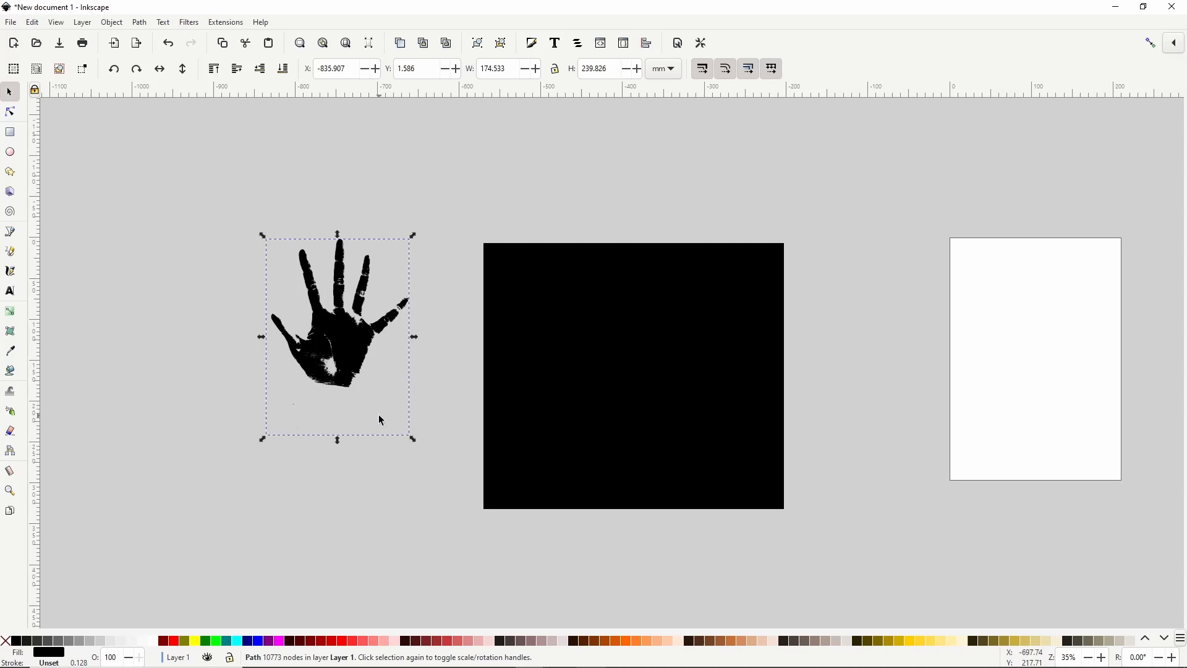
mouse_move(329, 394)
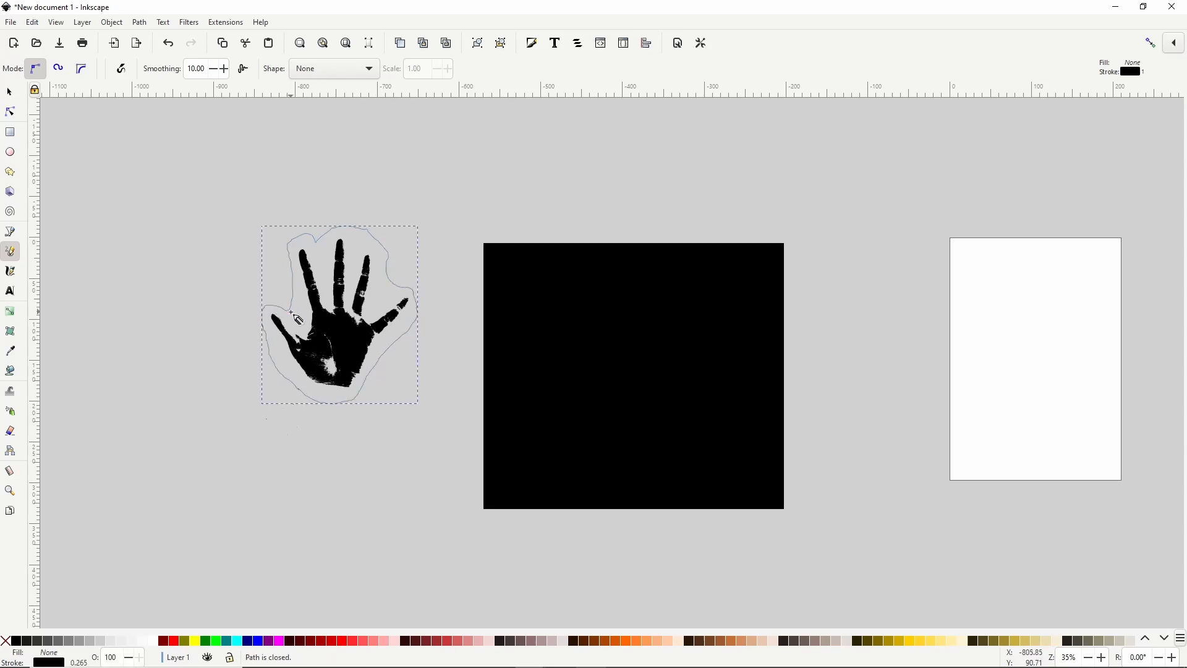
Intersect the traced hand with a pencil outline to remove stray specks.
left_click(10, 92)
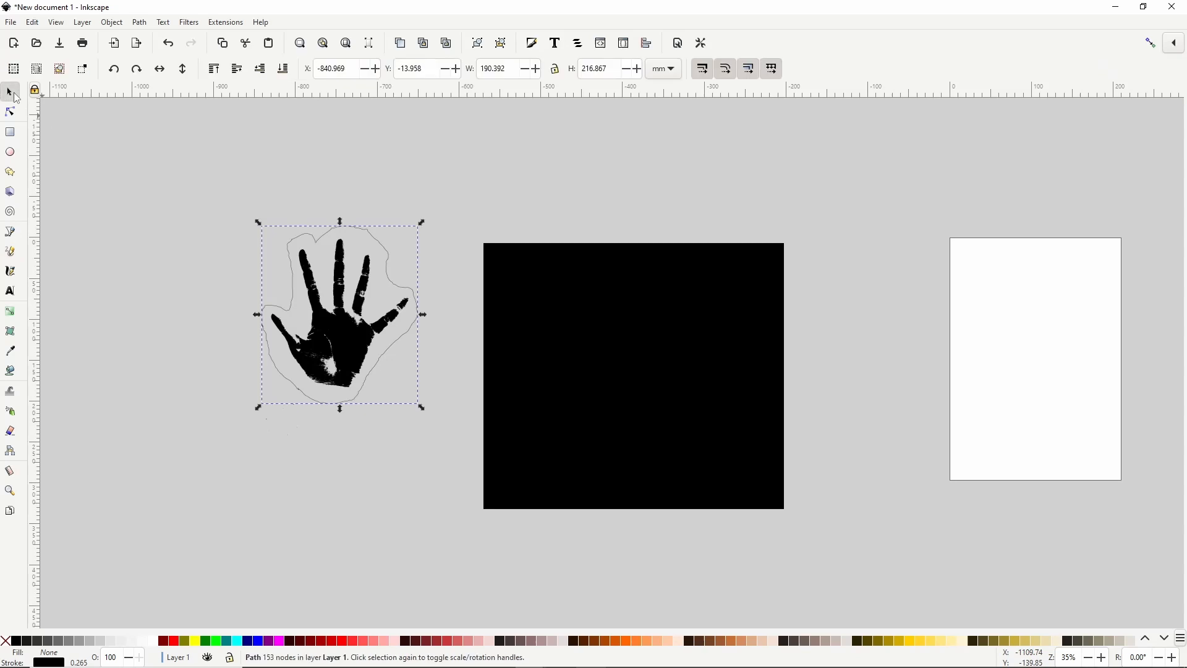
mouse_move(335, 338)
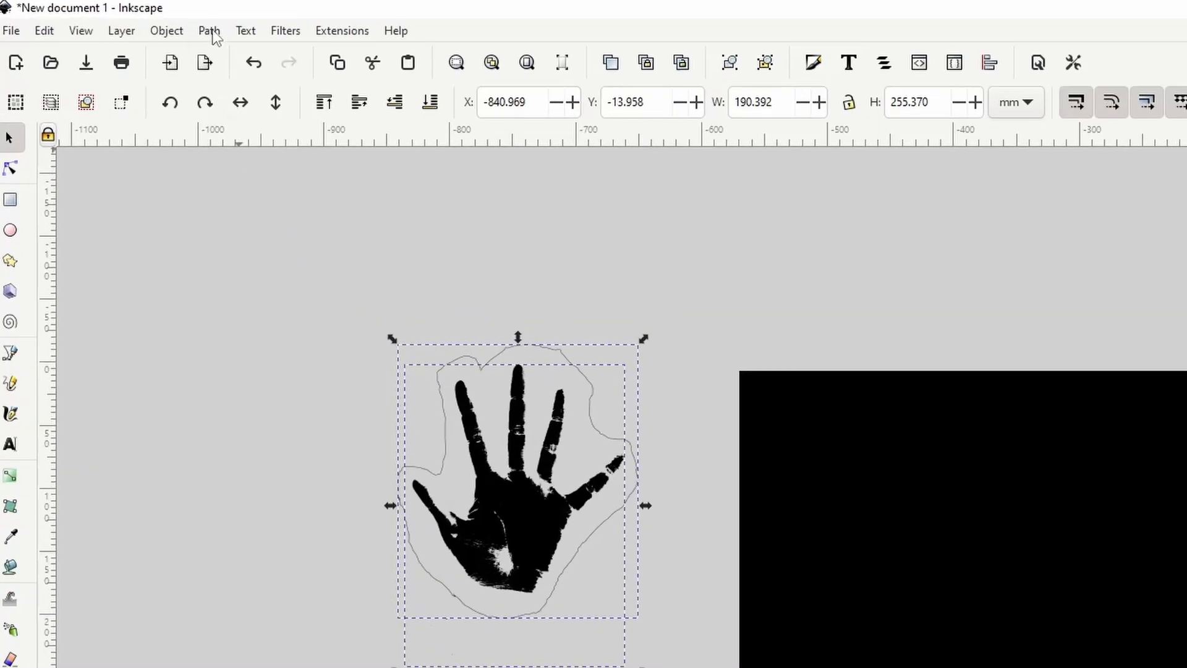
left_click(209, 30)
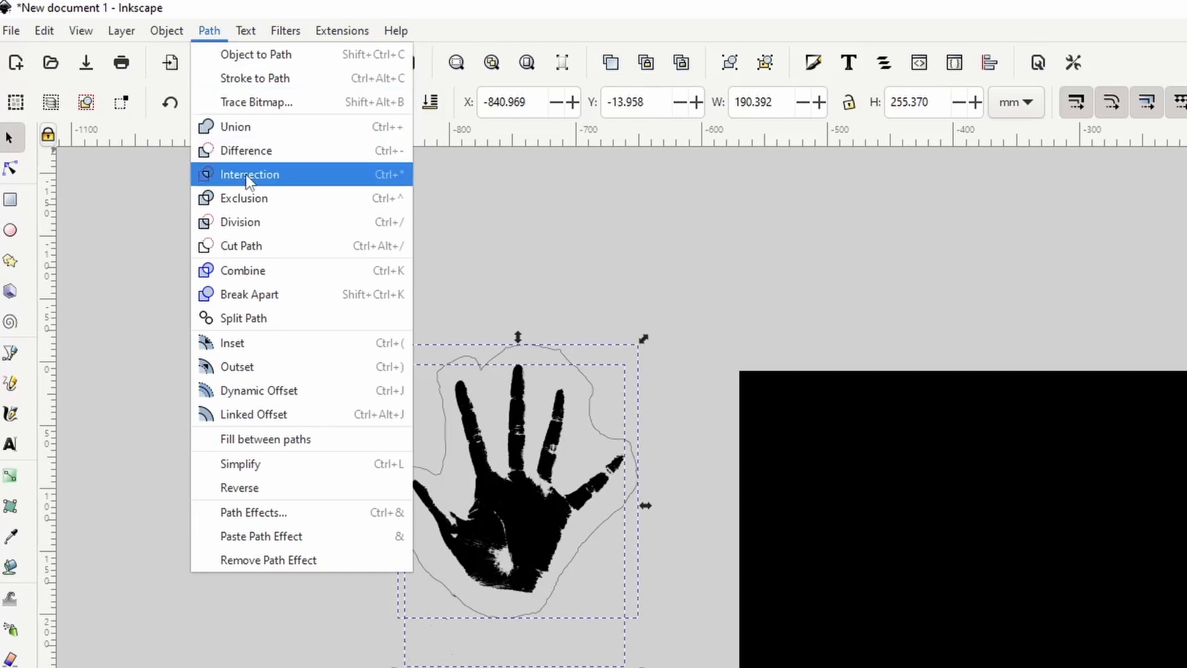
left_click(249, 175)
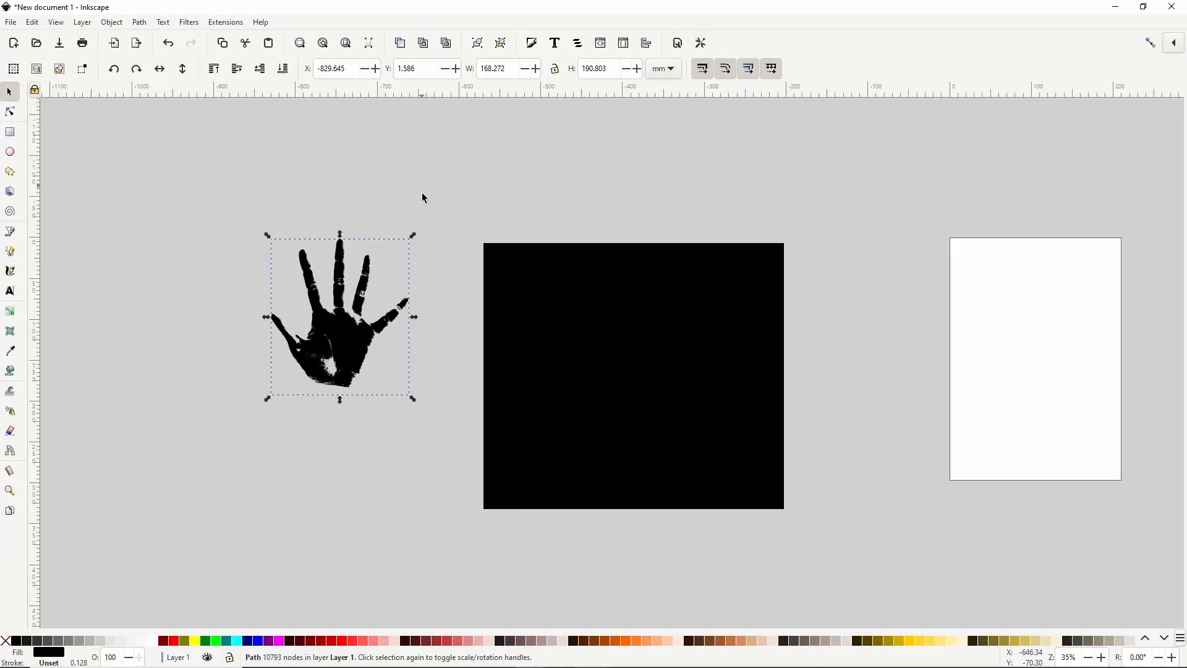
mouse_move(298, 244)
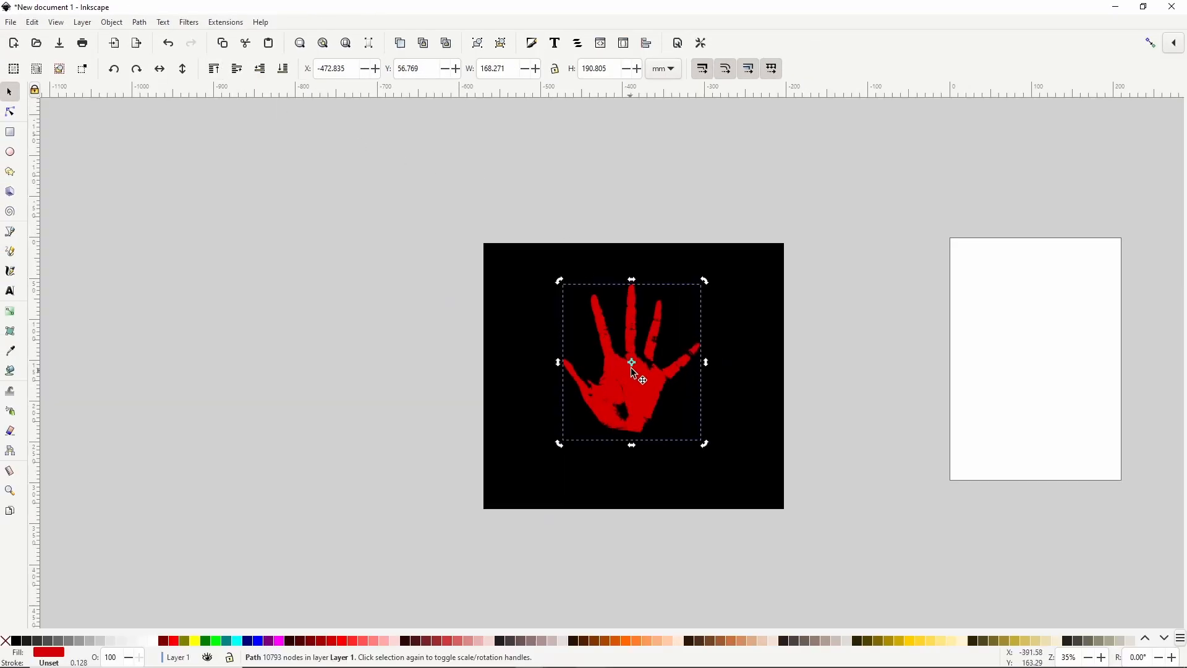
Make the handprint red, move it onto the black square, and tilt it slightly.
left_click(633, 375)
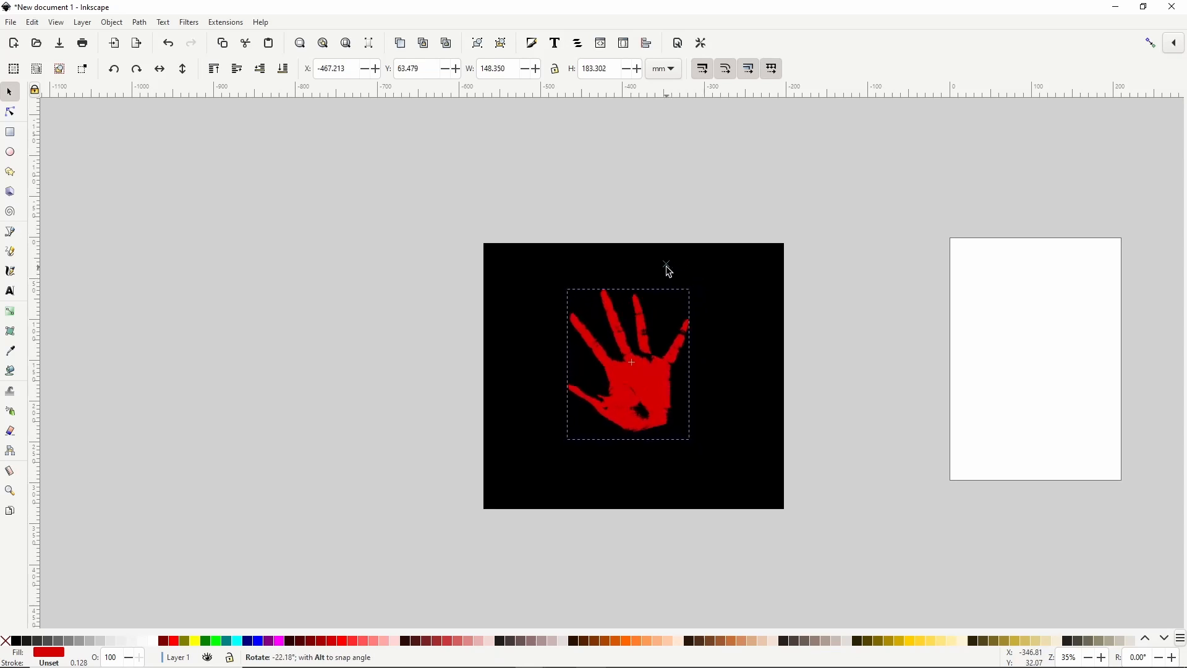
left_click(631, 364)
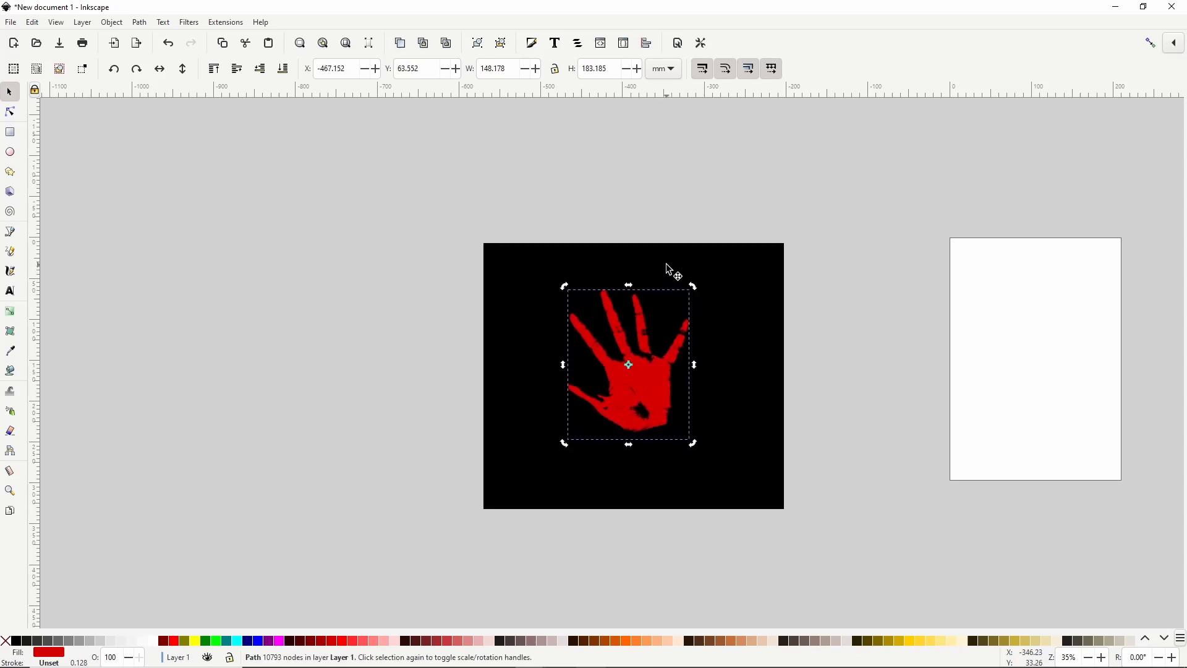
mouse_move(564, 360)
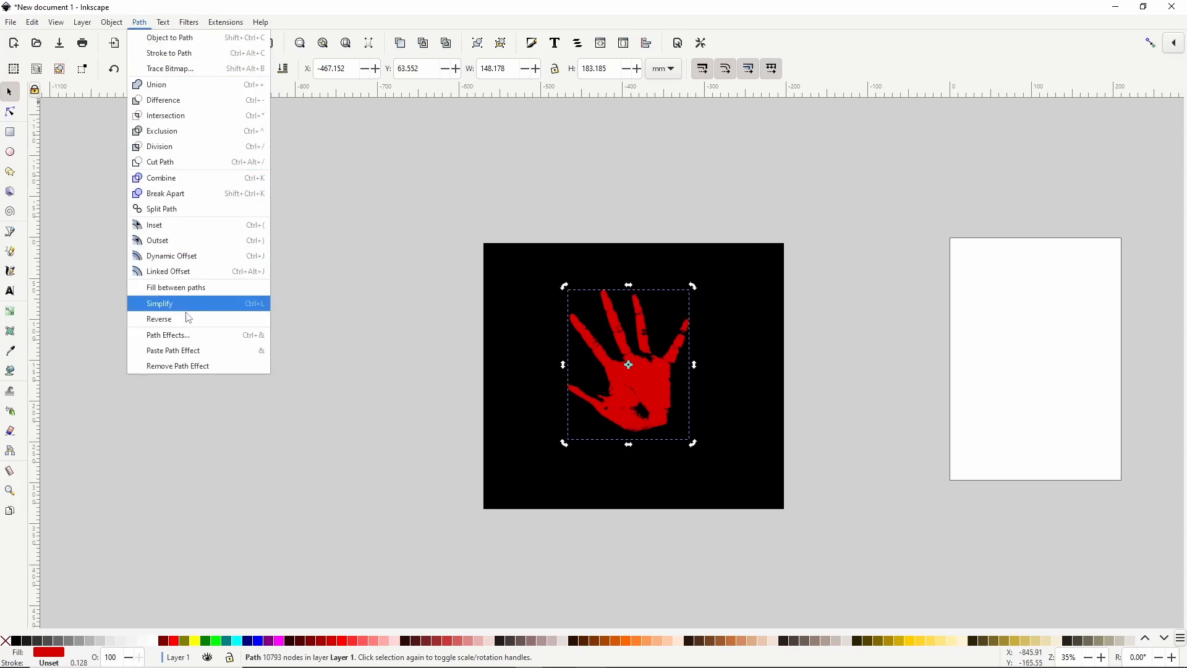
Apply Path > Simplify twice to the red handprint.
left_click(159, 303)
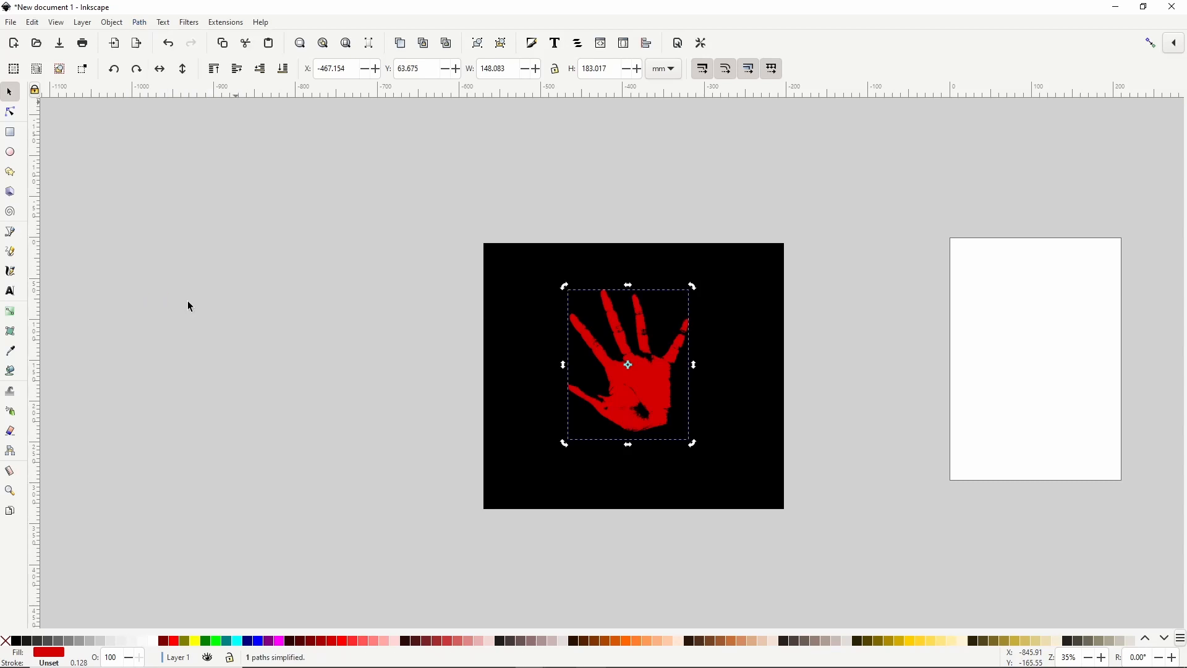
left_click(139, 23)
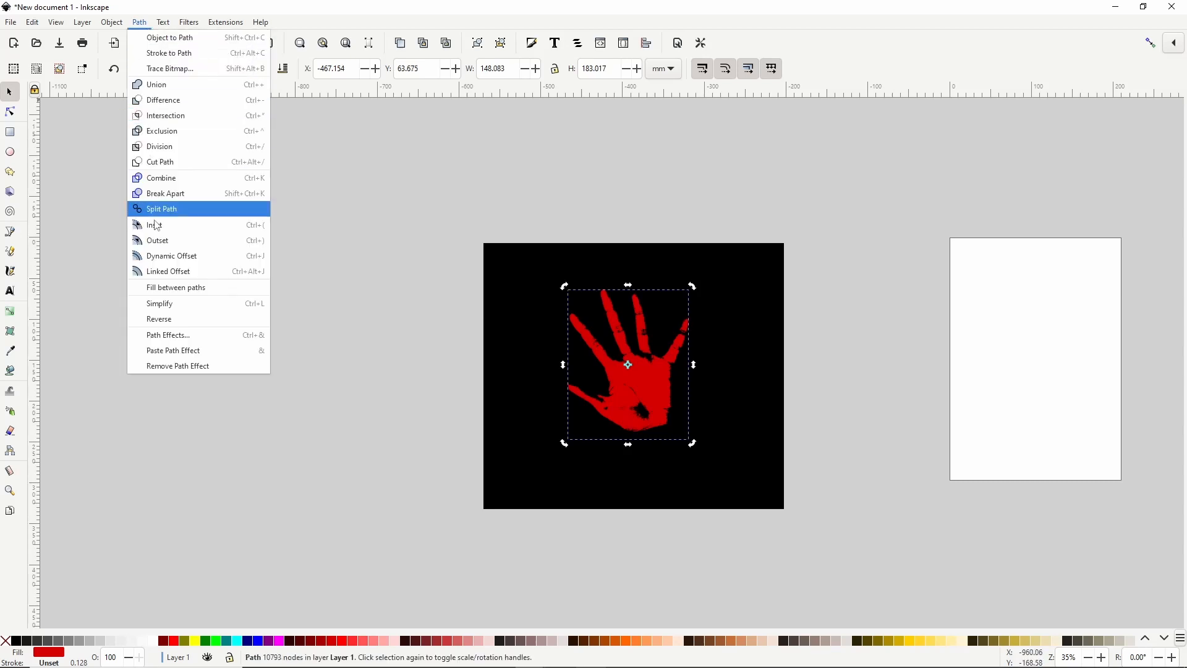
left_click(162, 209)
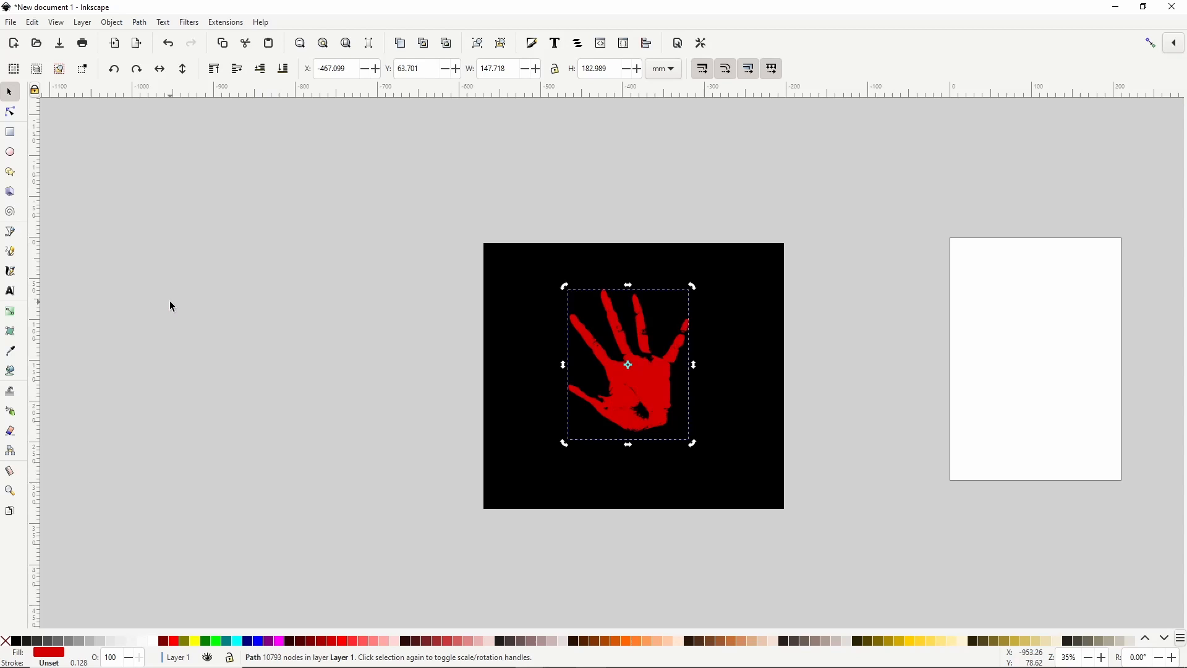
mouse_move(630, 468)
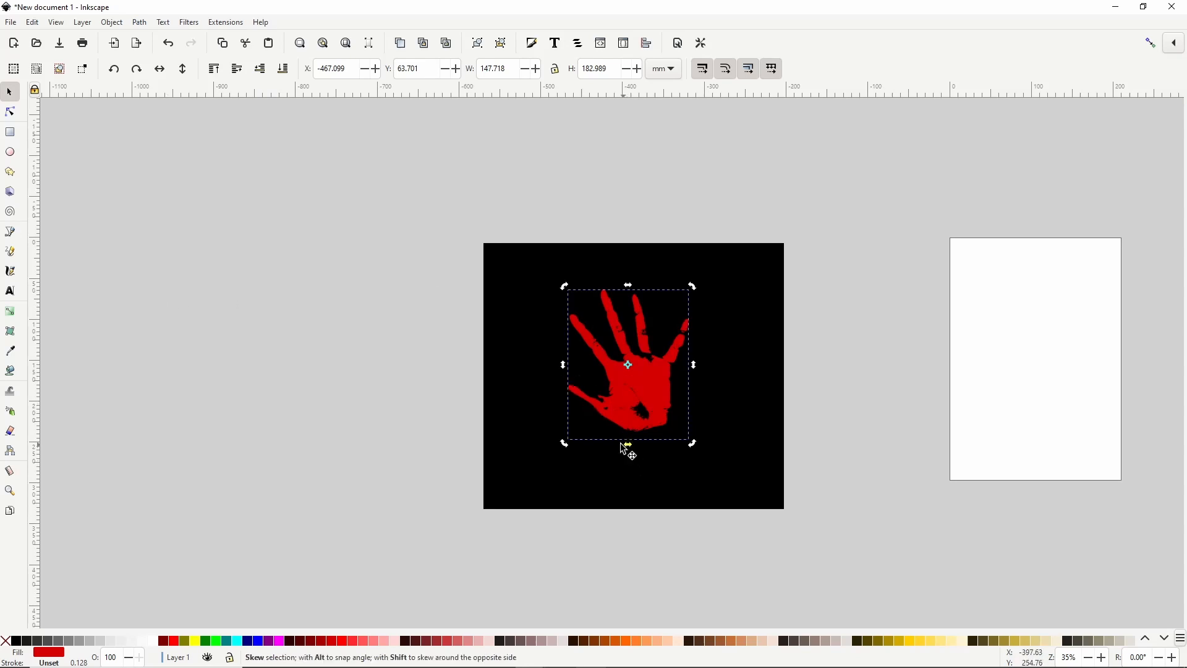
mouse_move(615, 437)
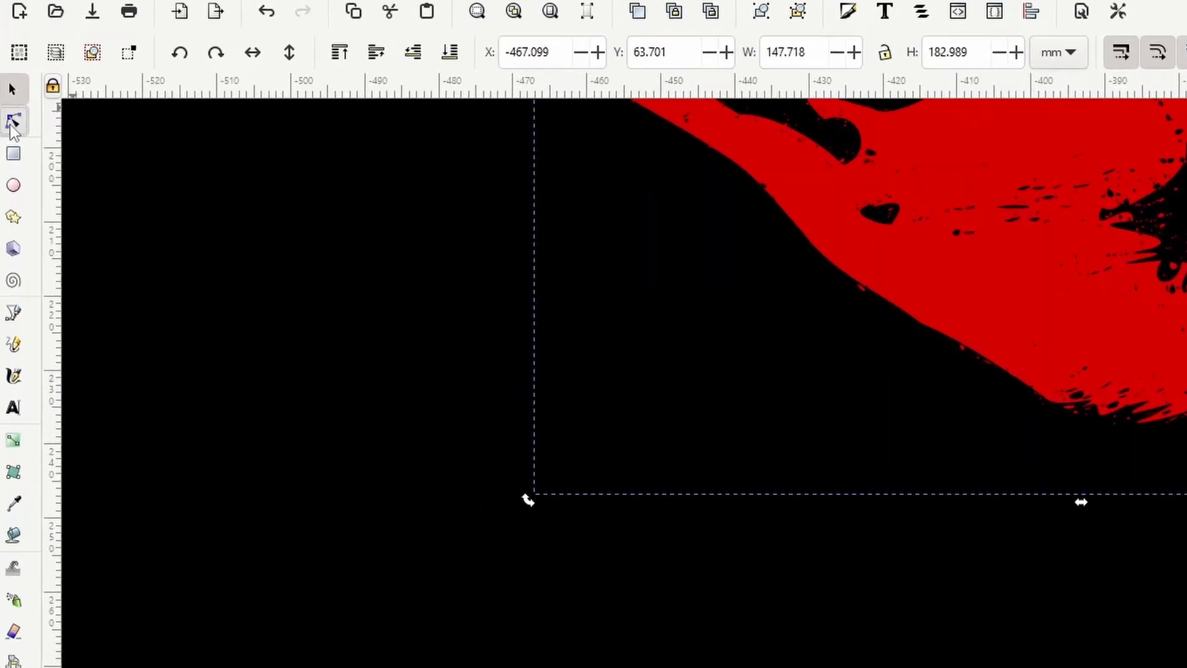
Drag the handprint's lower edge nodes downward with the Node tool to form drips.
left_click(10, 112)
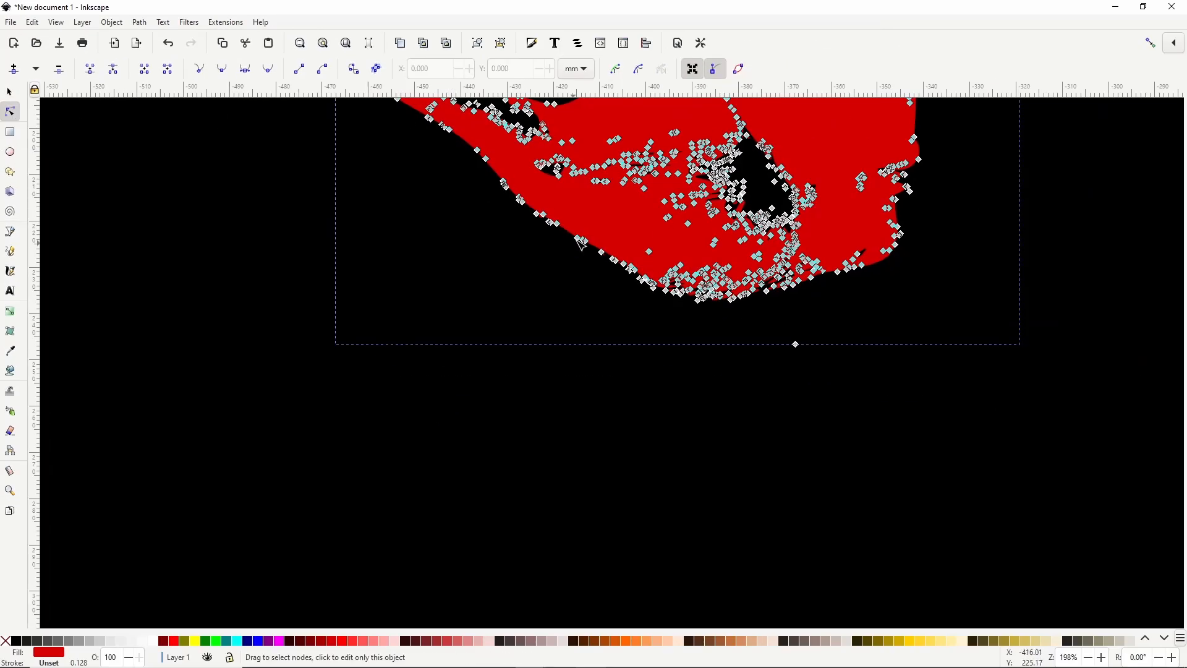
mouse_move(577, 240)
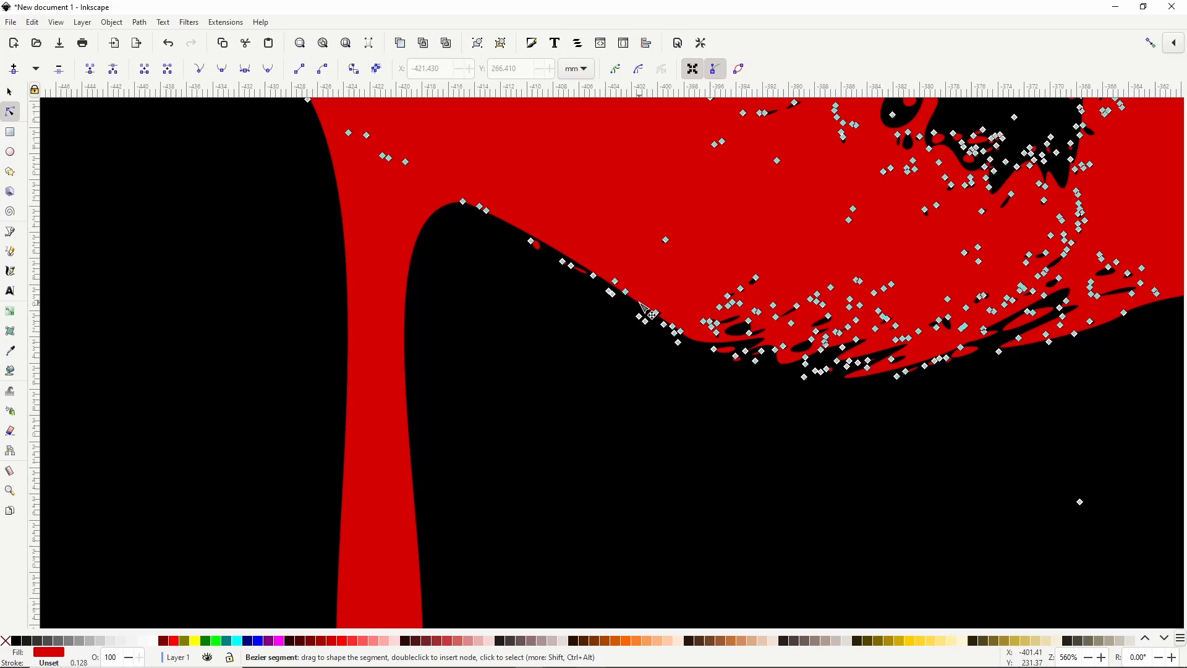
left_click(637, 301)
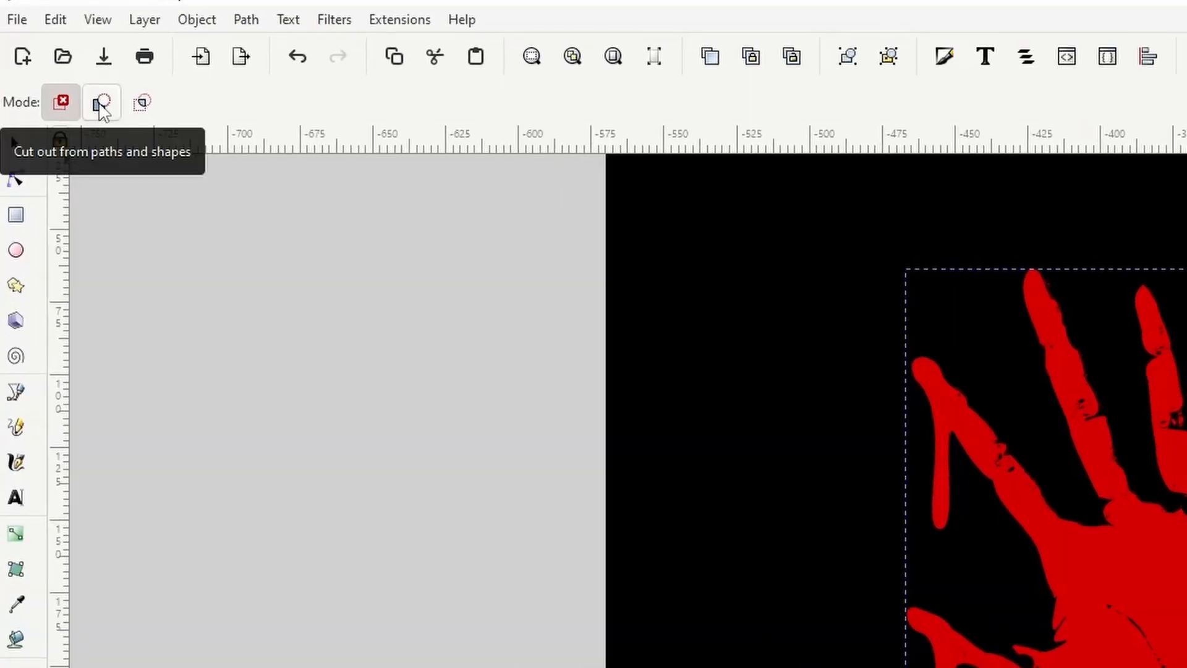
Set the Eraser to Cut out from paths mode with width 3 and tremor 20.
left_click(101, 102)
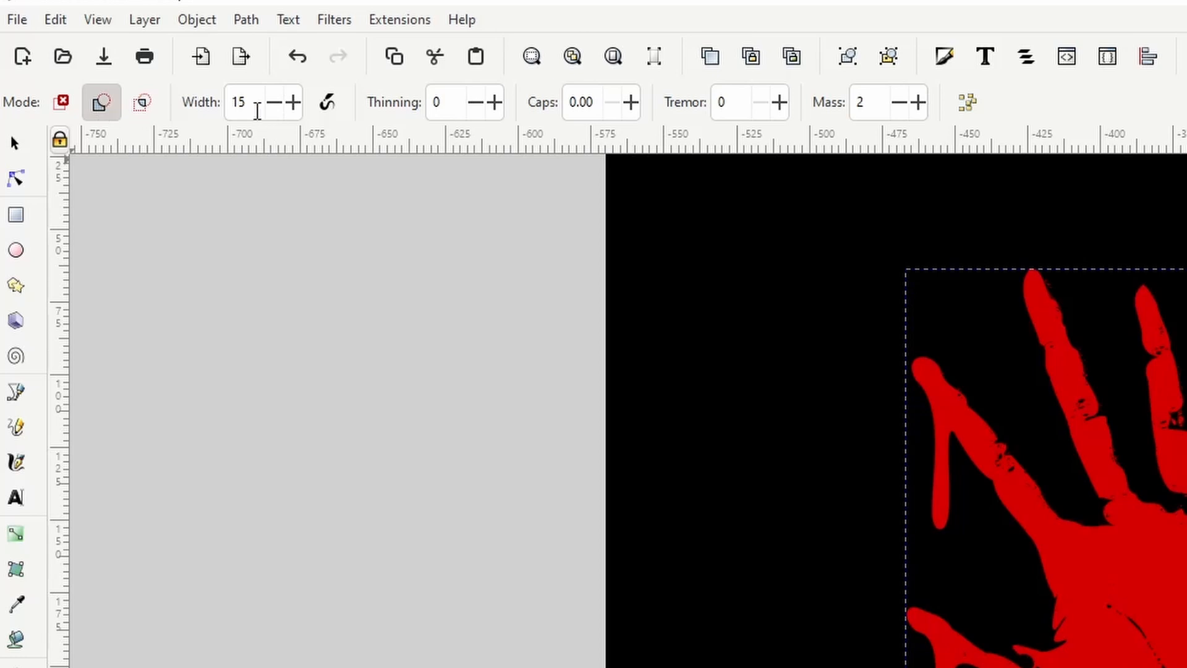
left_click(237, 102)
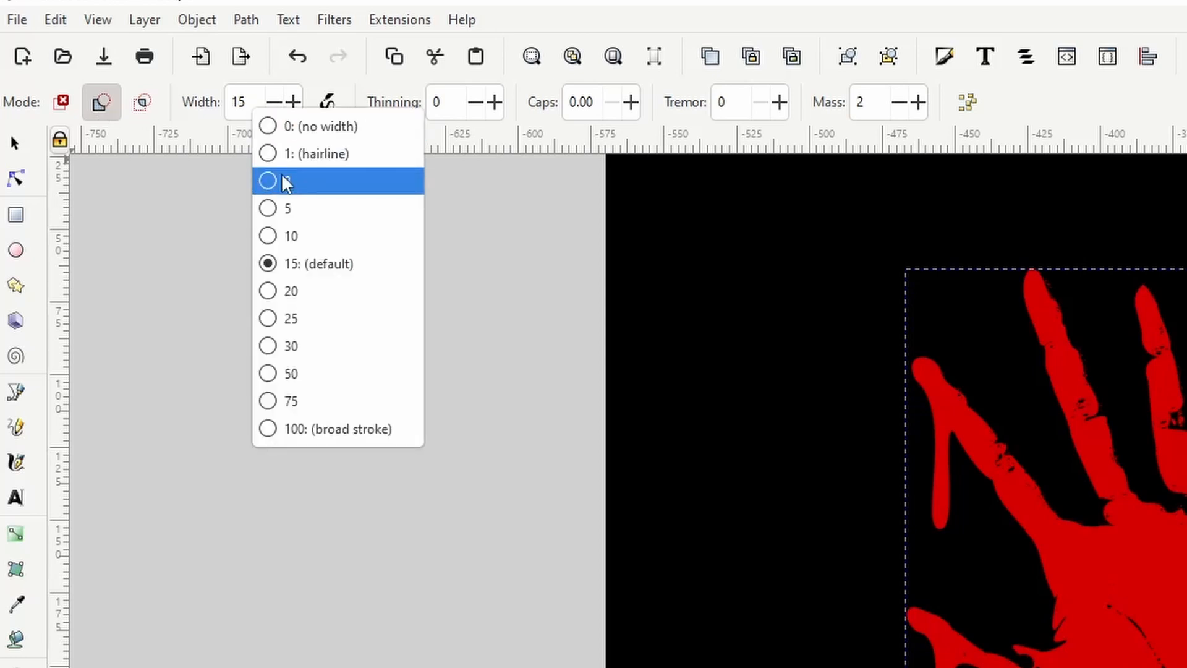
left_click(289, 179)
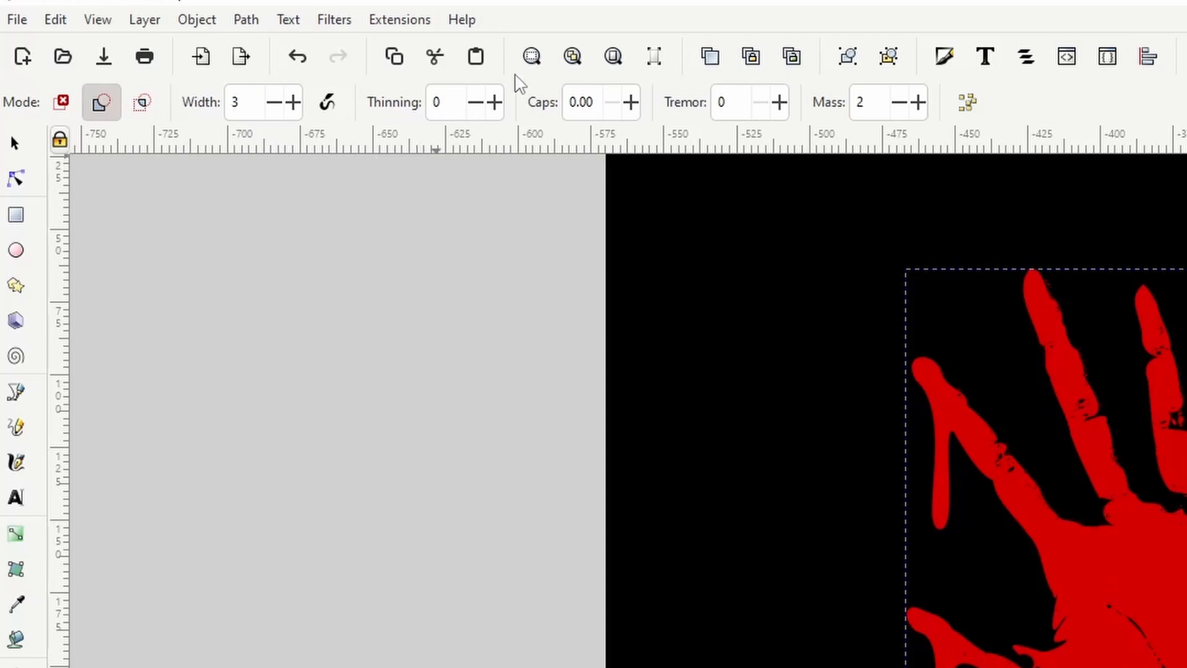
left_click(775, 102)
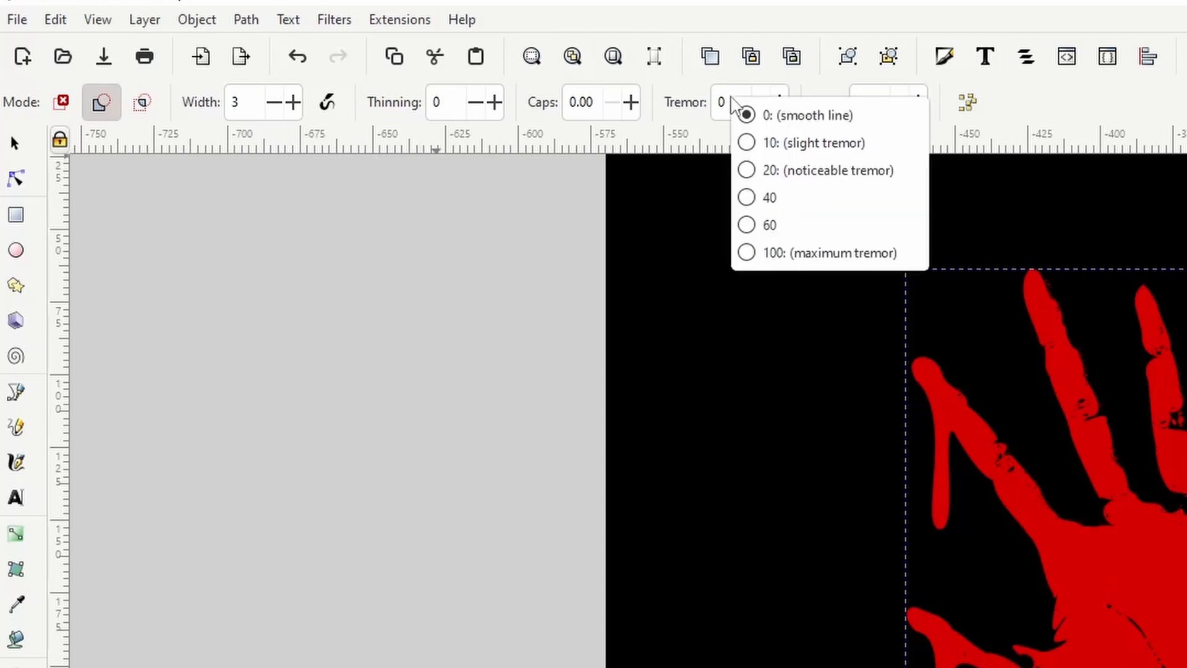
left_click(829, 169)
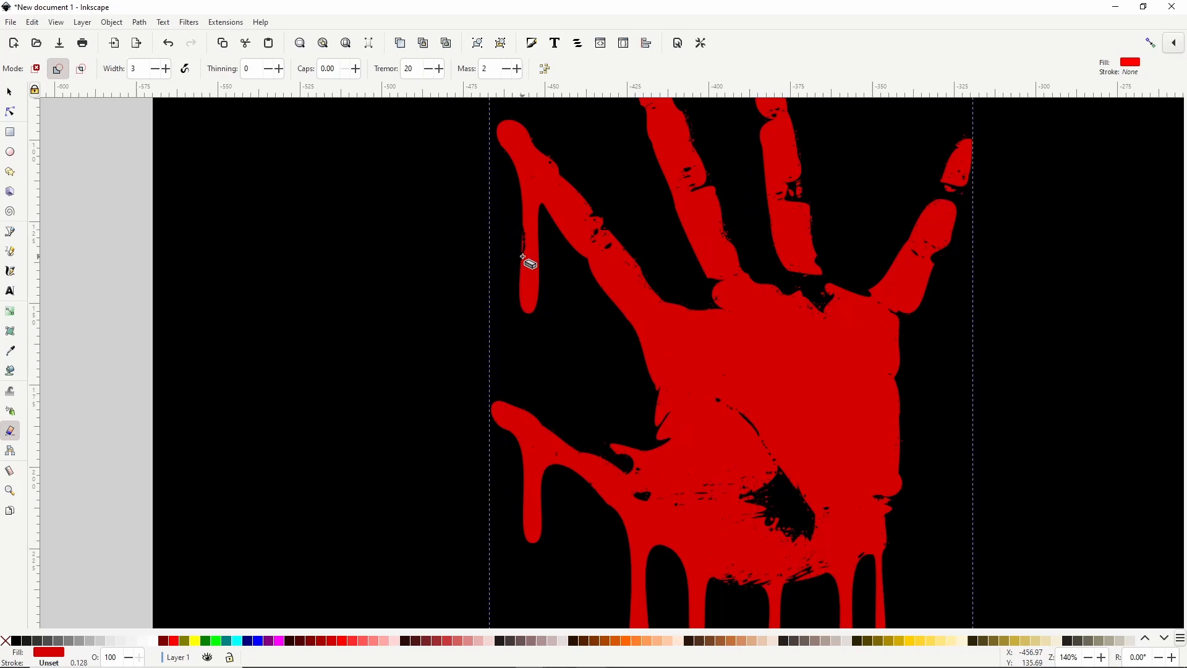
Scroll the canvas down along the handprint's fingers, palm and drips.
scroll("down", 3)
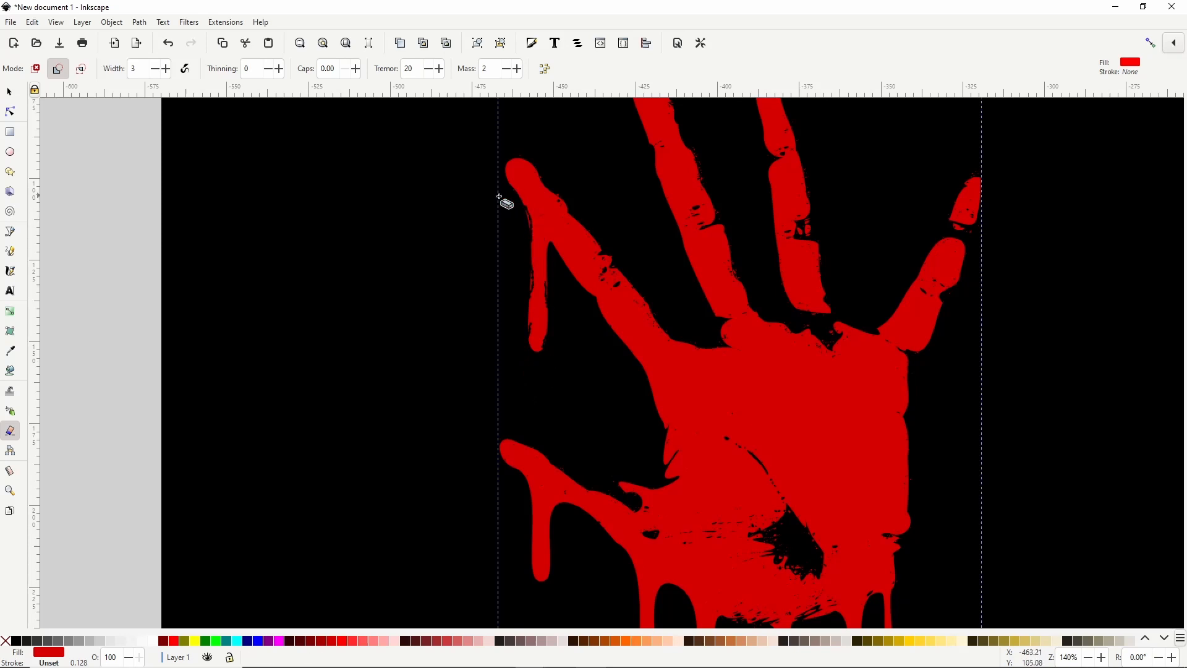
scroll("down", 3)
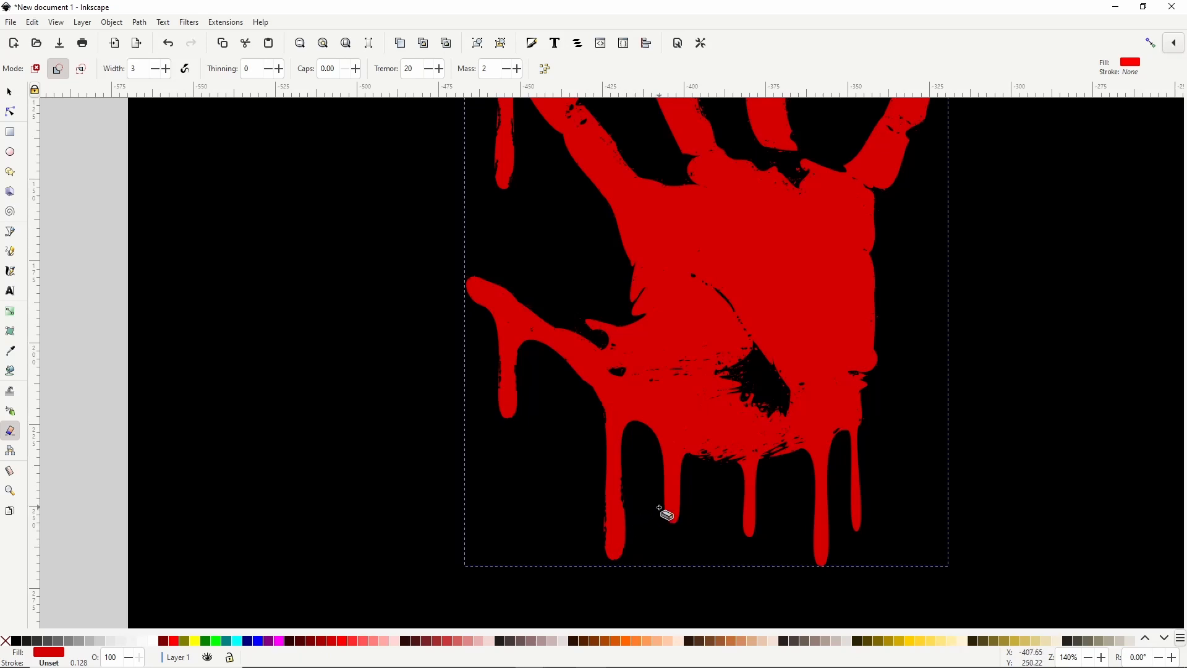
mouse_move(658, 500)
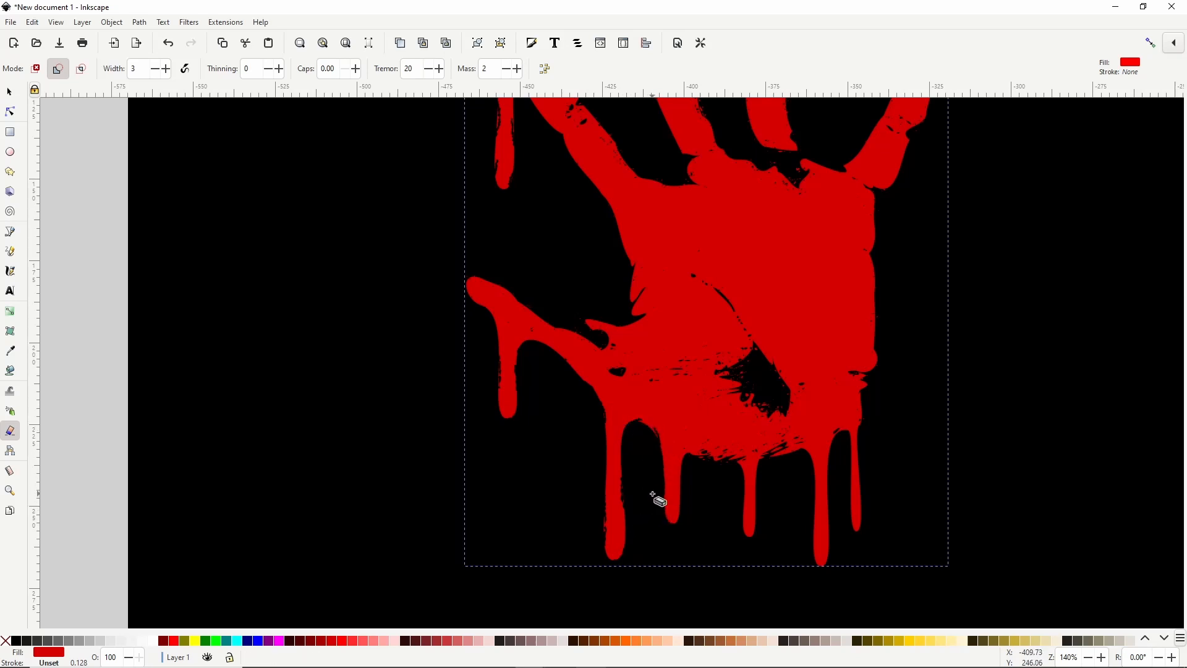
mouse_move(685, 504)
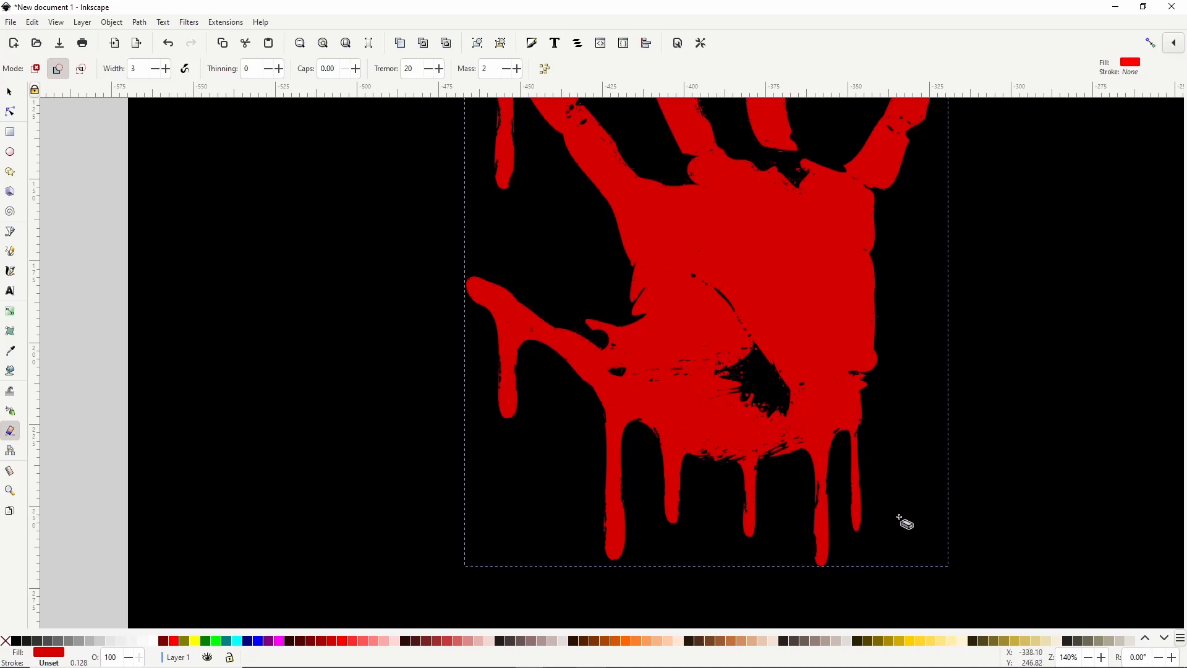
mouse_move(664, 509)
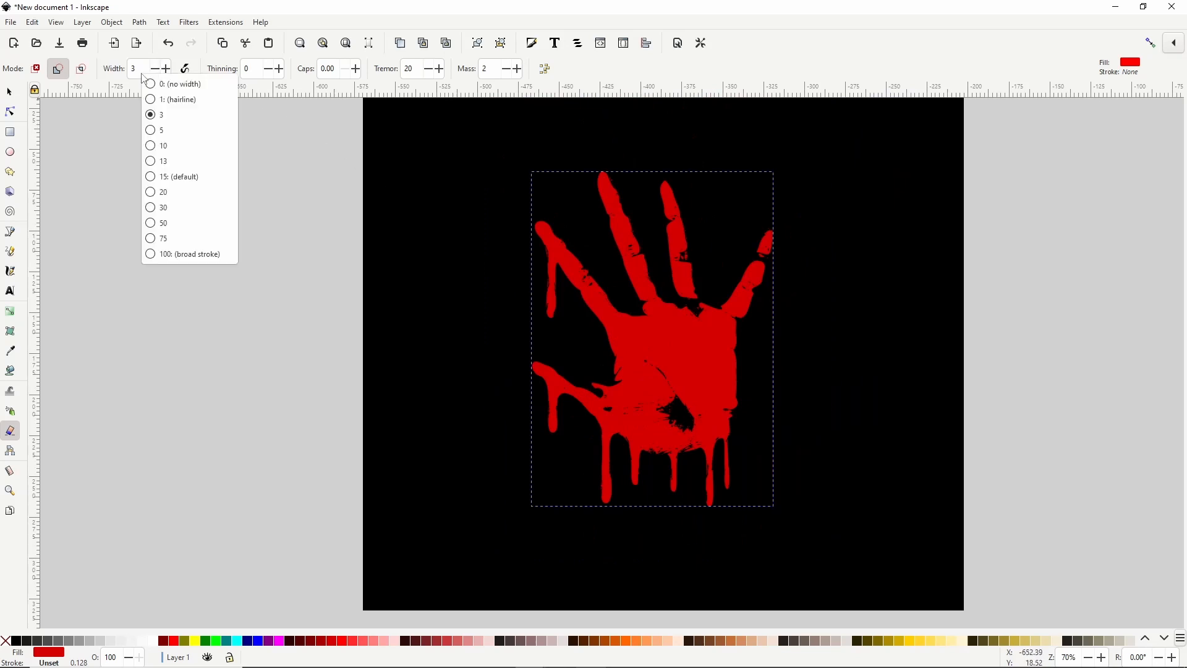
Widen the eraser to width 15, then deselect the handprint.
left_click(163, 160)
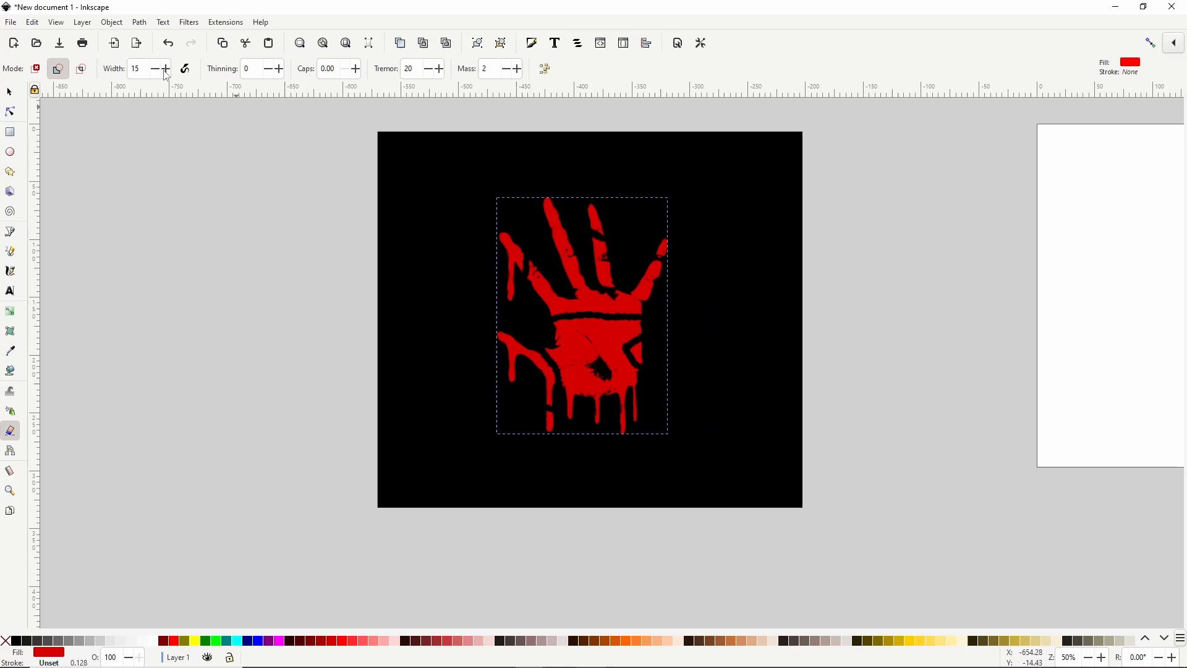
left_click(10, 91)
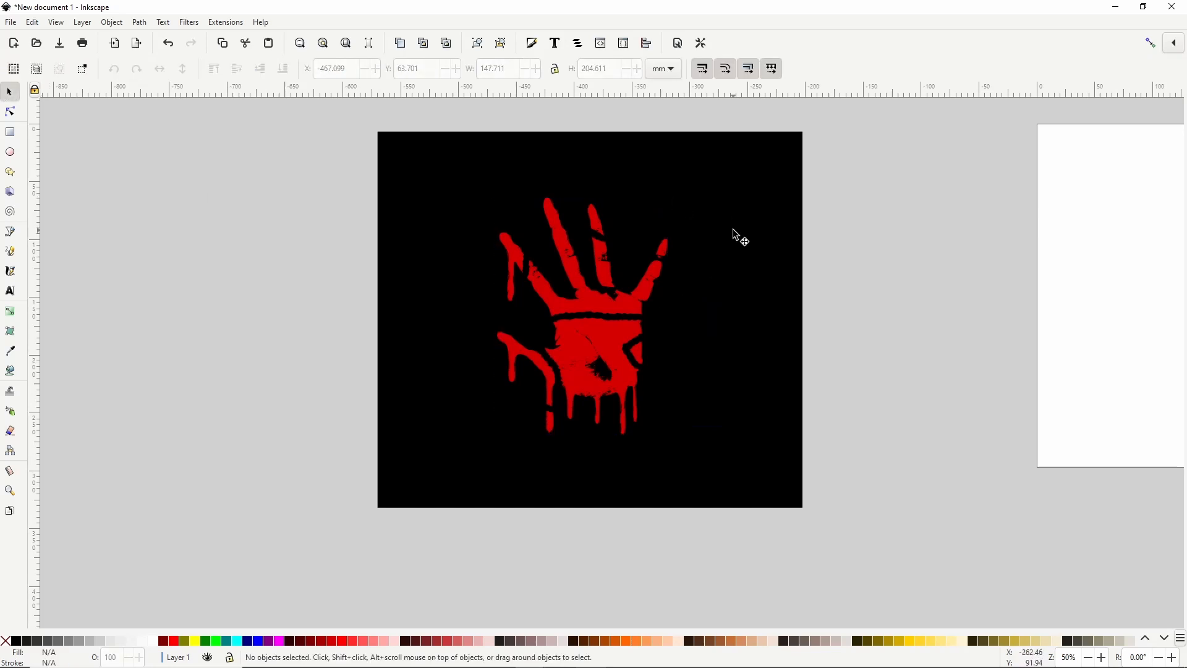